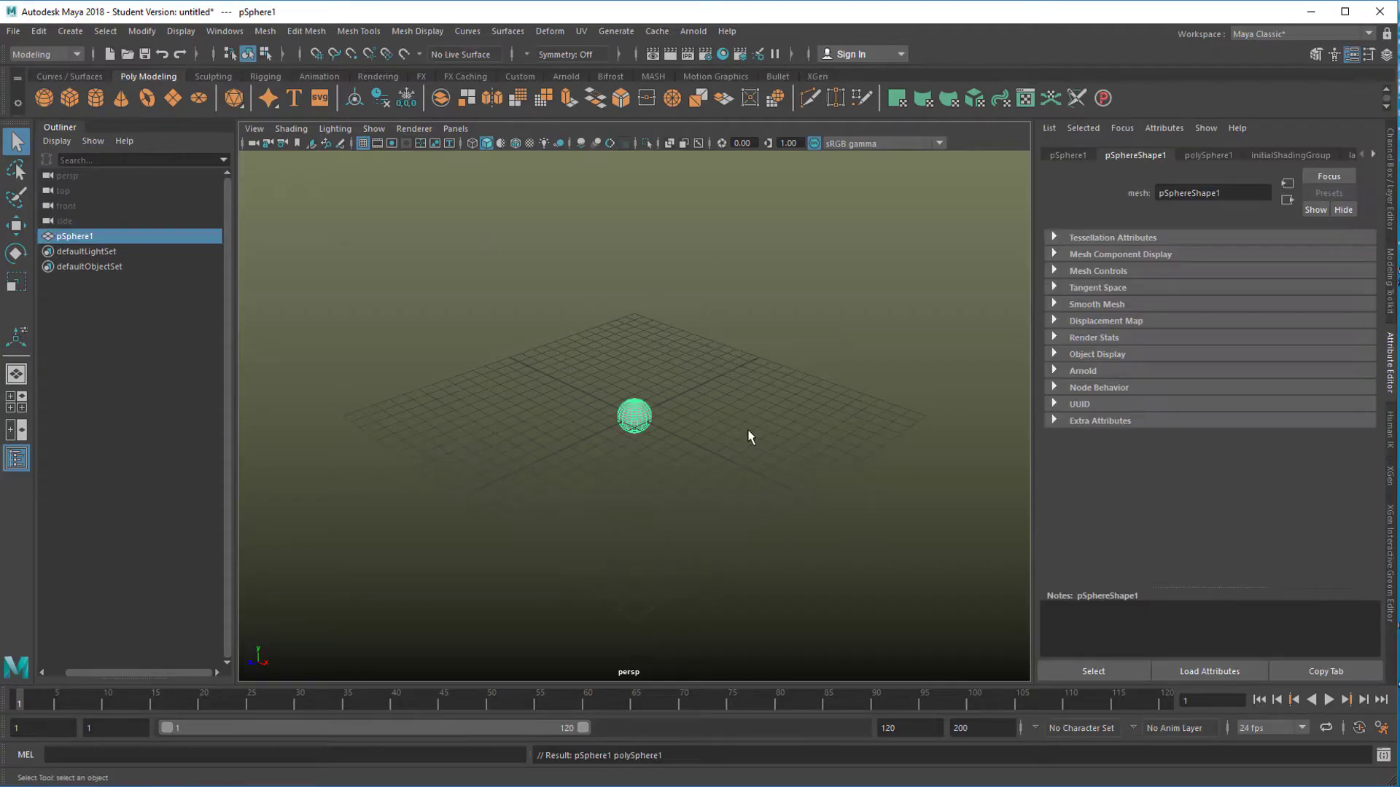
{"action": "mouse_move", "coordinate": [745, 481]}
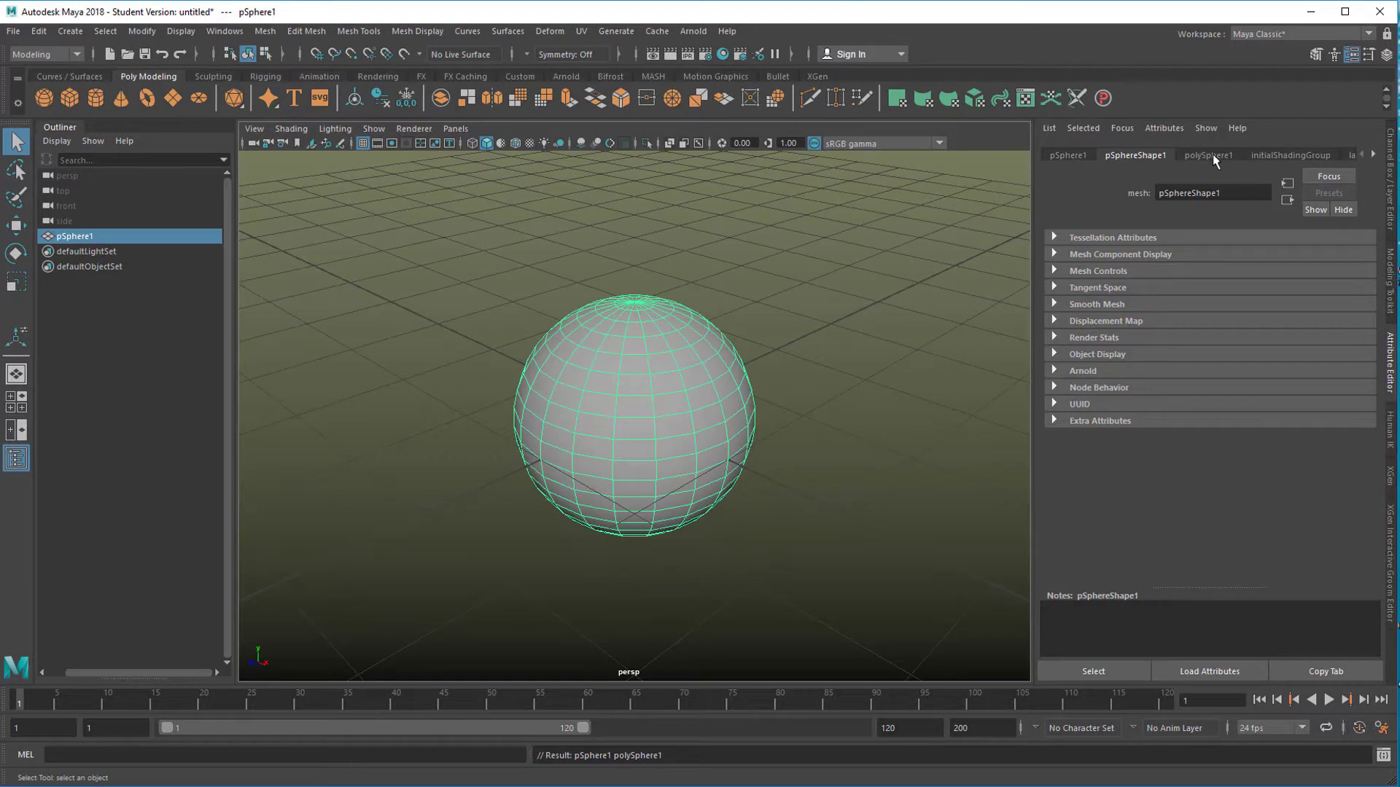
Set polySphere1's Subdivisions Axis and Subdivisions Height to 200
{"action": "left_click", "coordinate": [1208, 155]}
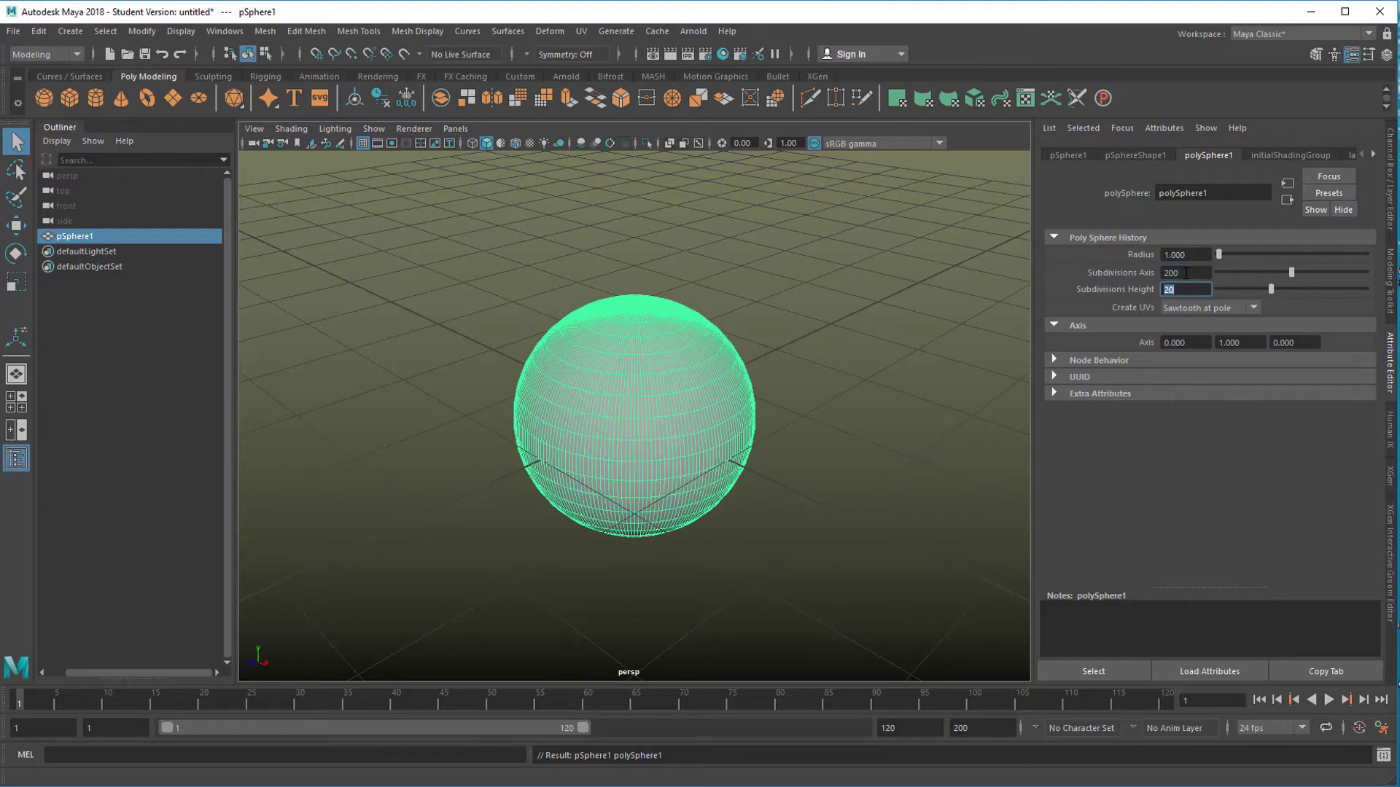
{"action": "type", "text": "200"}
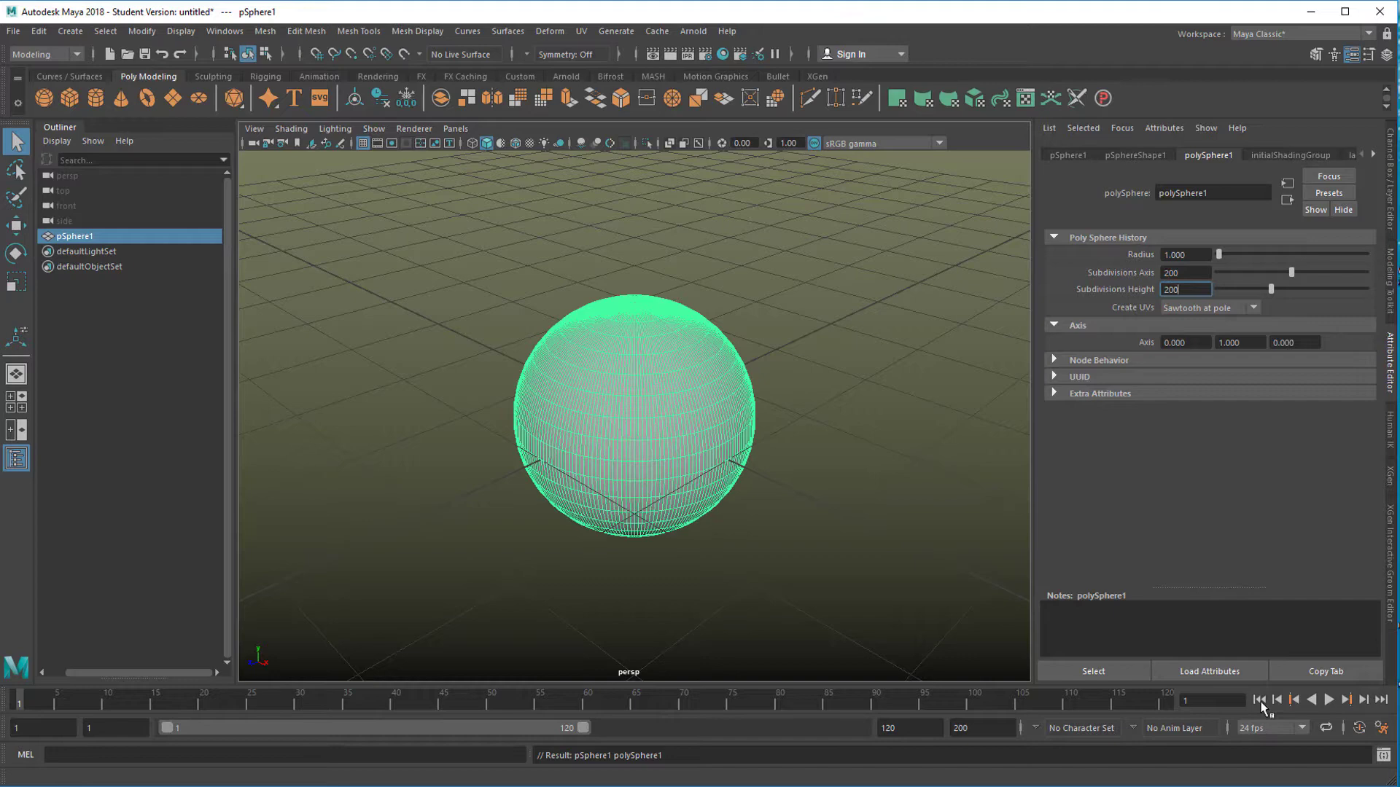
{"action": "mouse_move", "coordinate": [1143, 718]}
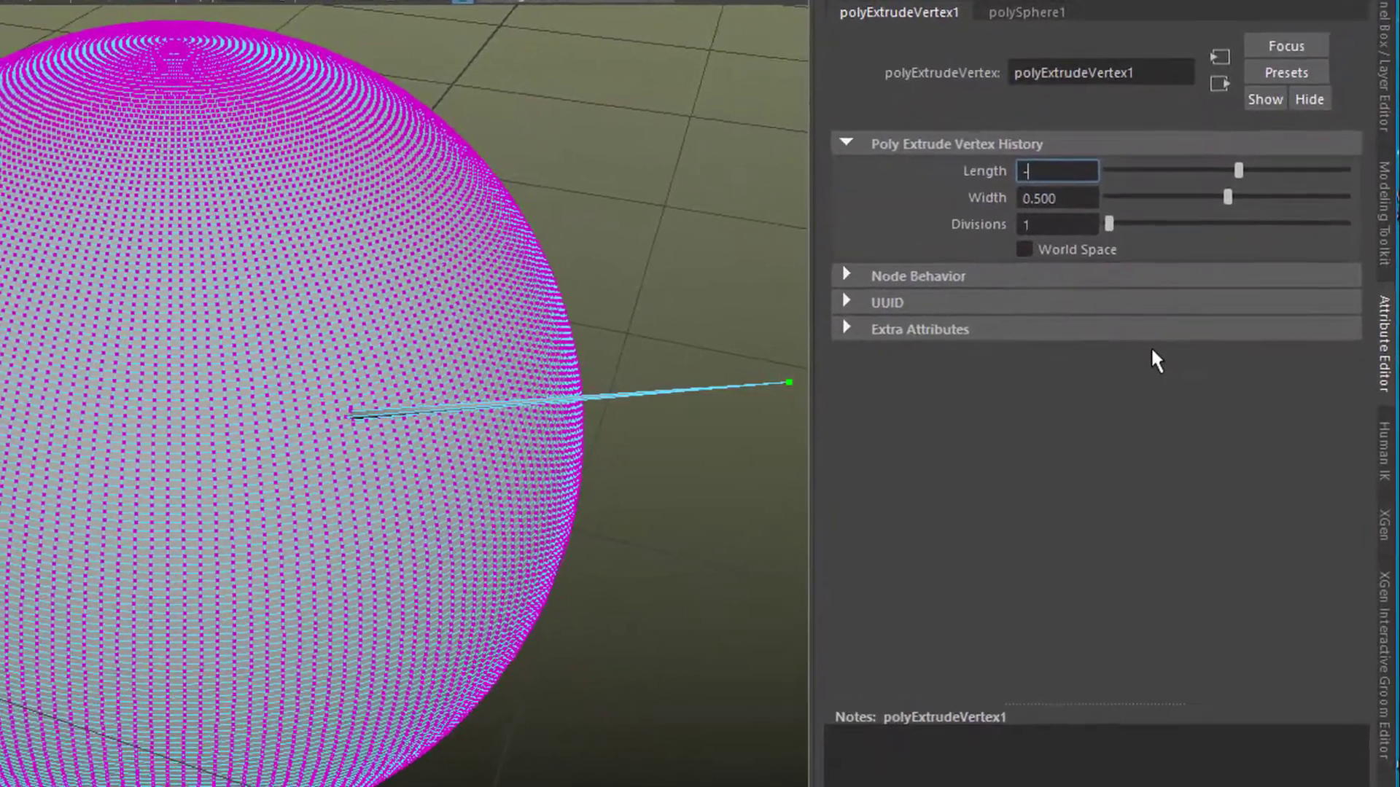
Extrude a sphere vertex with polyExtrudeVertex1 Length -0.2 and Width 0.5
{"action": "type", "text": "-0.2"}
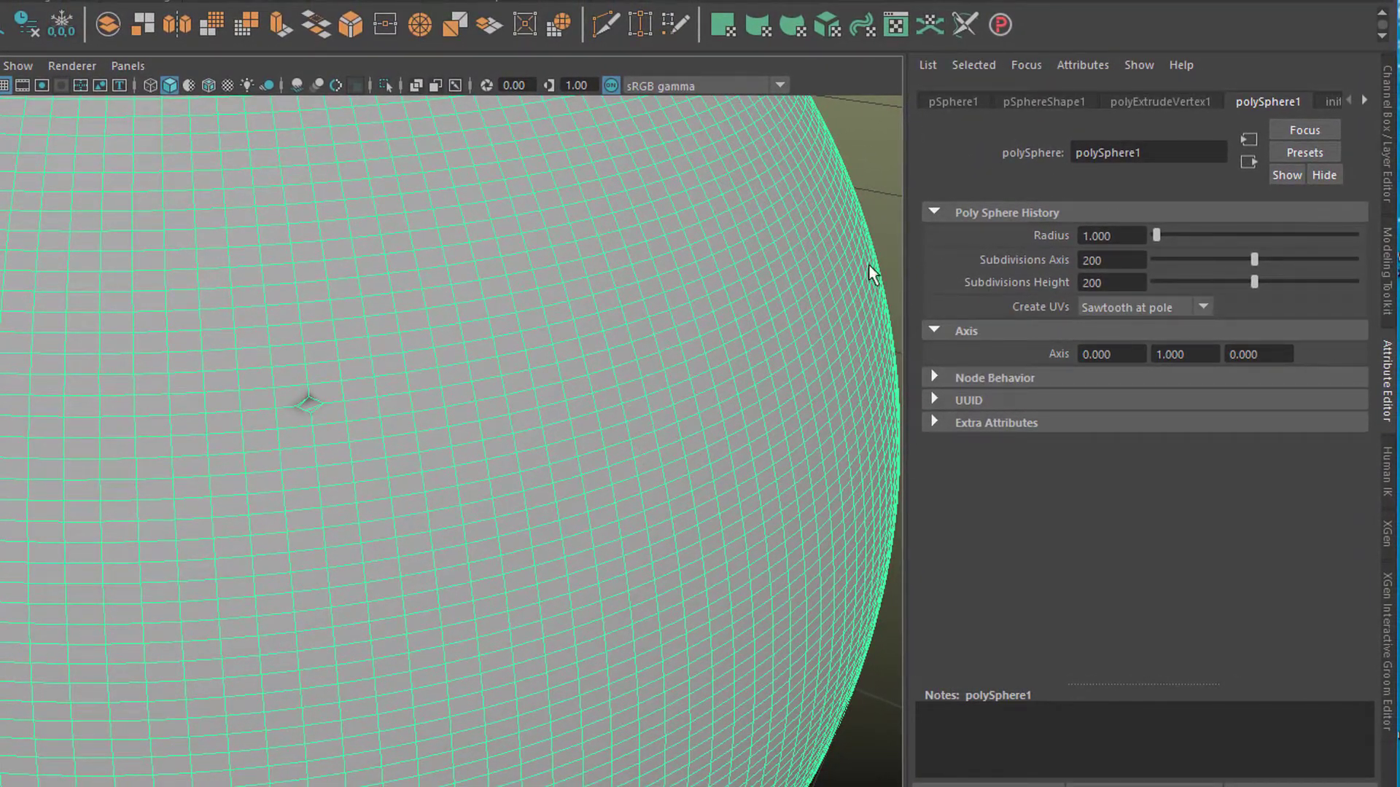
Create a proSet driving polyExtrudeVertex1 in Vertex component mode at 0 percent
{"action": "left_click", "coordinate": [998, 24]}
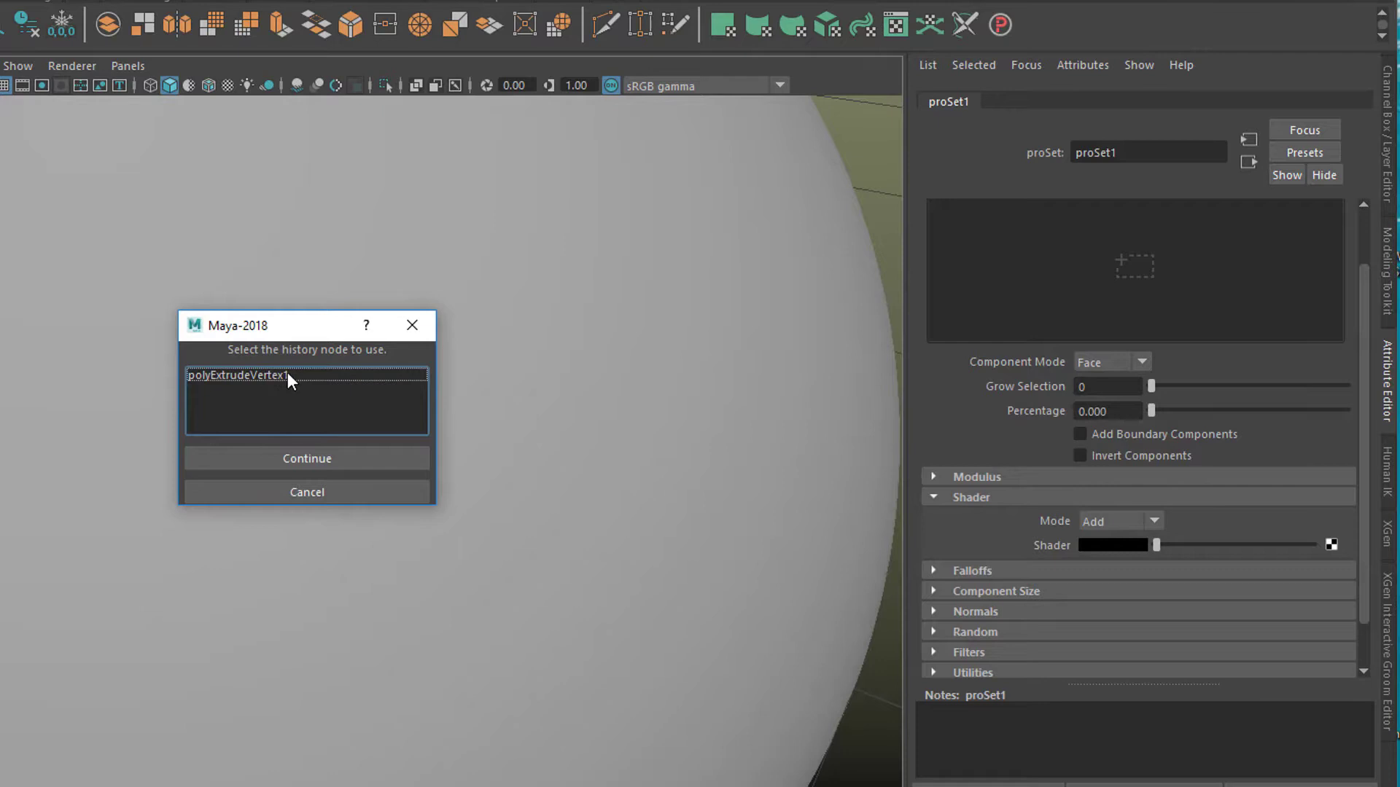
{"action": "left_click", "coordinate": [306, 458]}
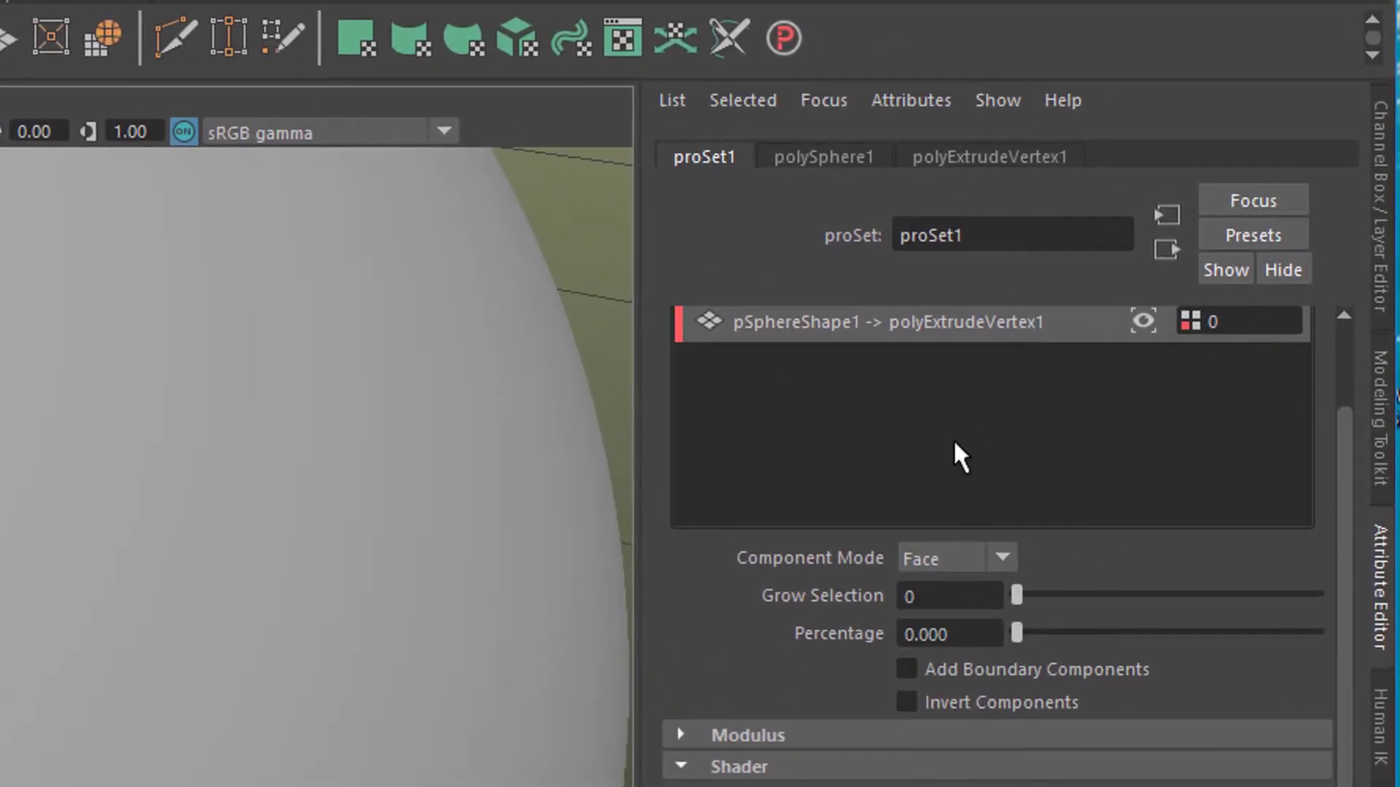
{"action": "mouse_move", "coordinate": [1026, 567]}
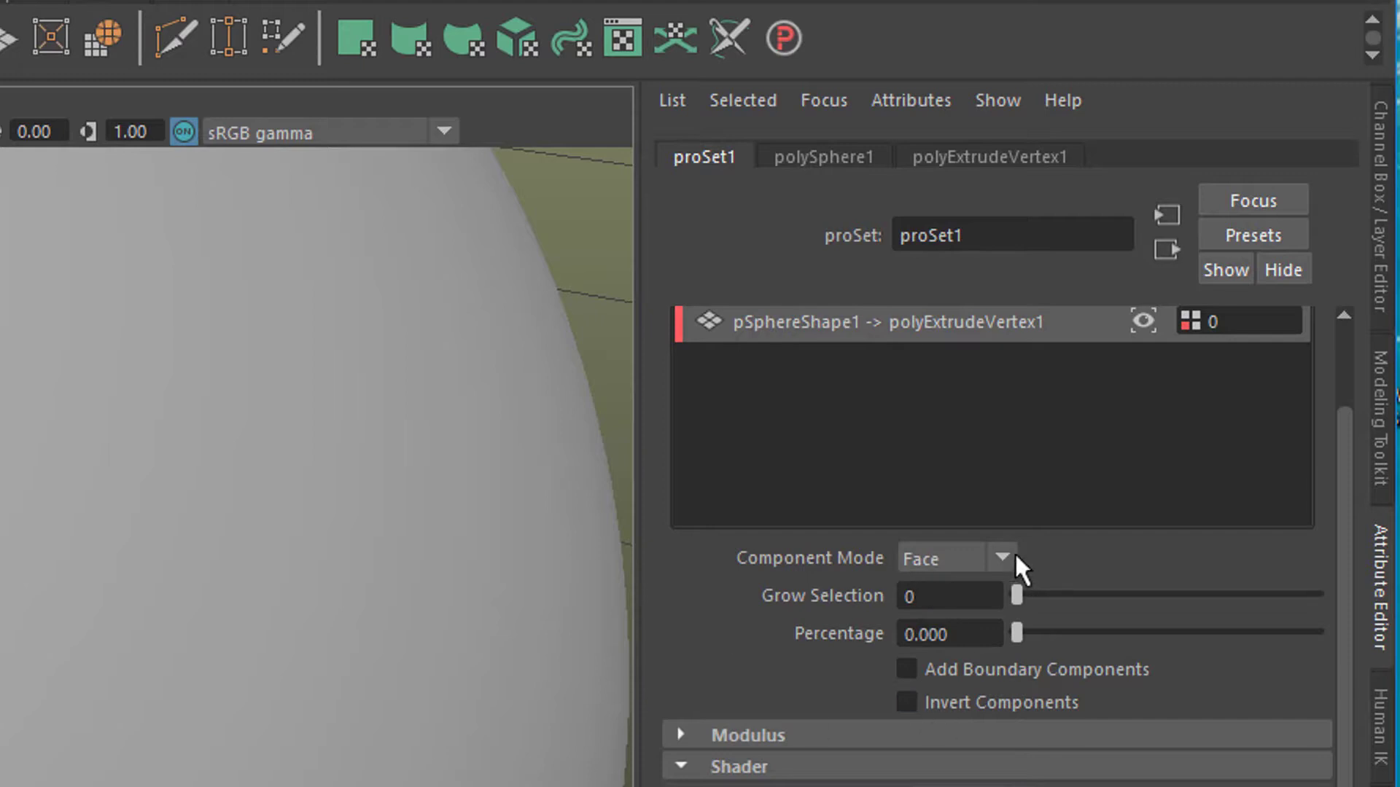
{"action": "left_click", "coordinate": [998, 557]}
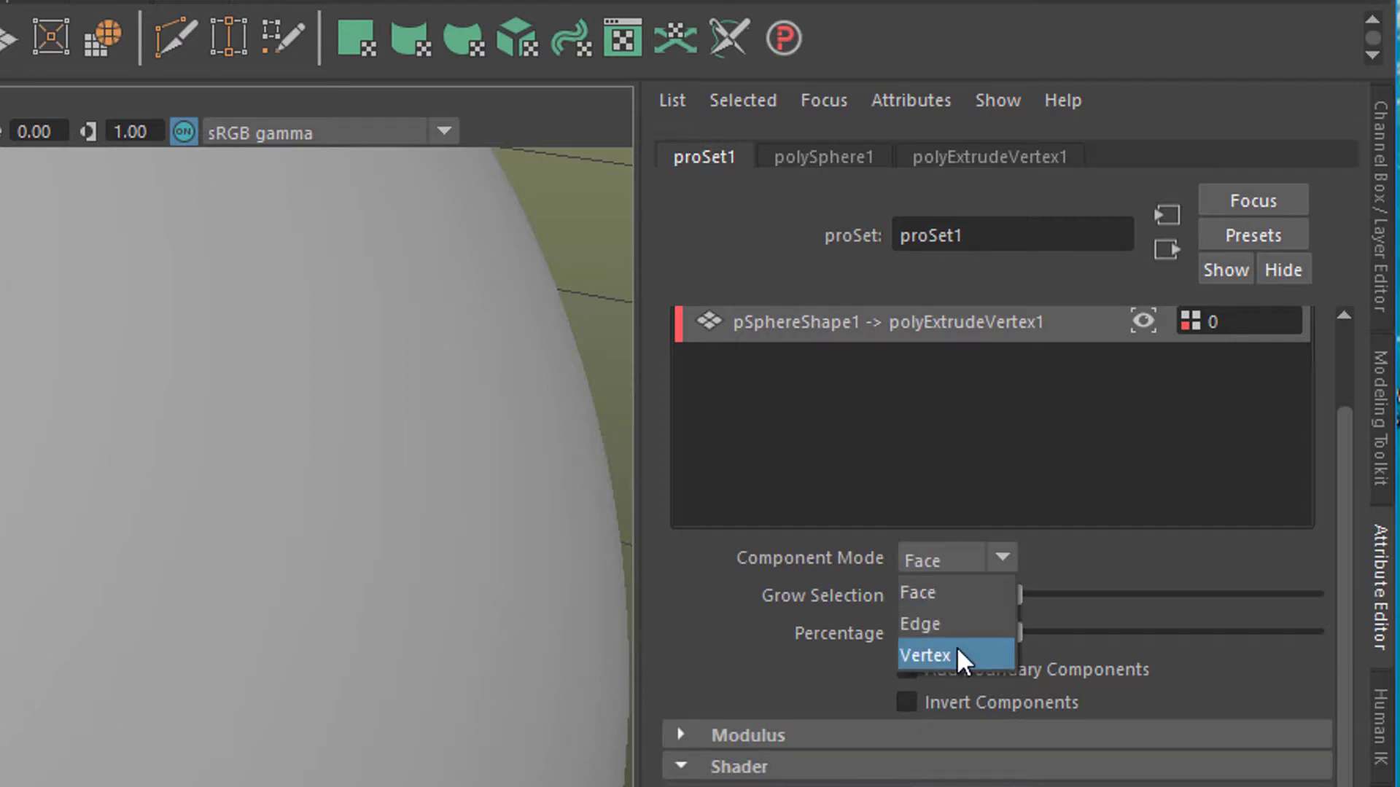
{"action": "left_click", "coordinate": [925, 655]}
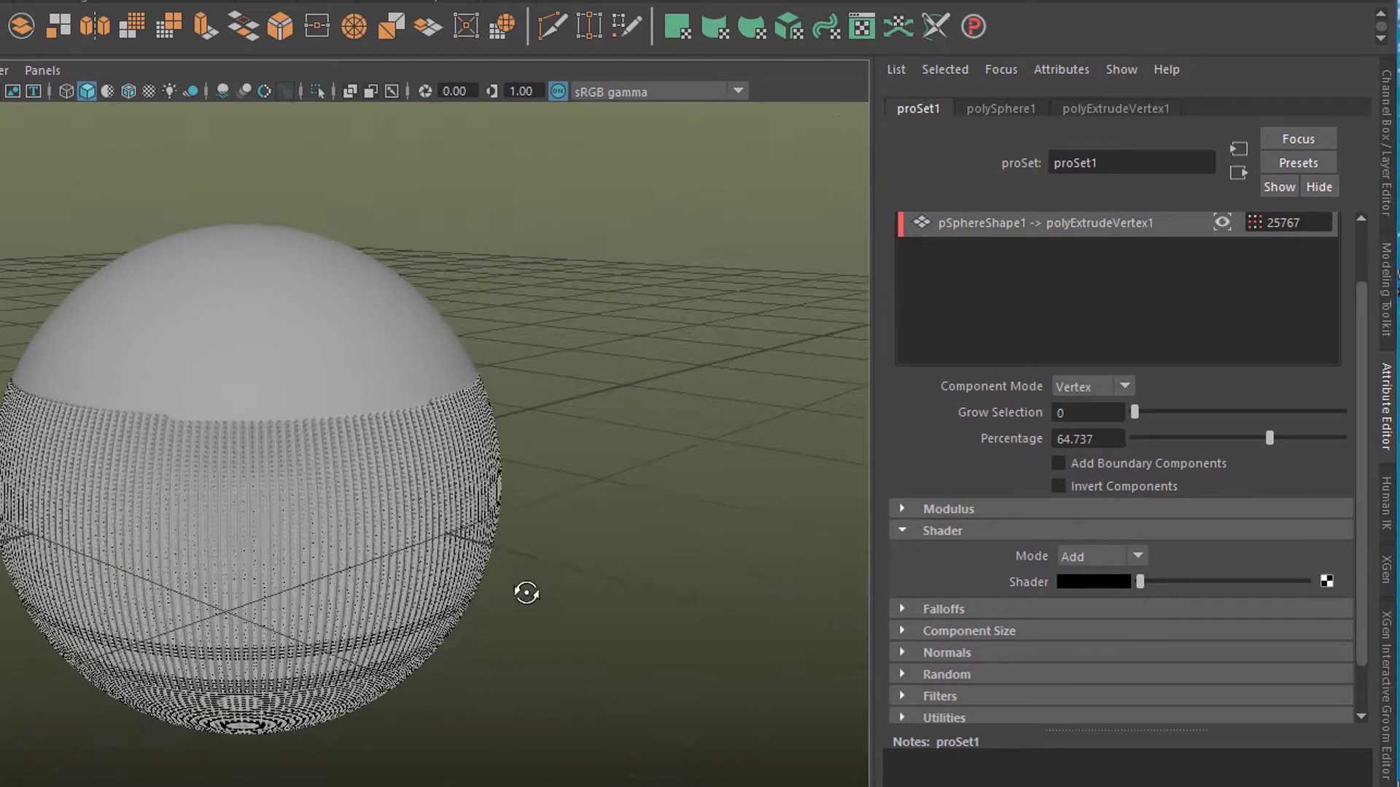
{"action": "scroll", "scroll_direction": "down", "scroll_amount": 3}
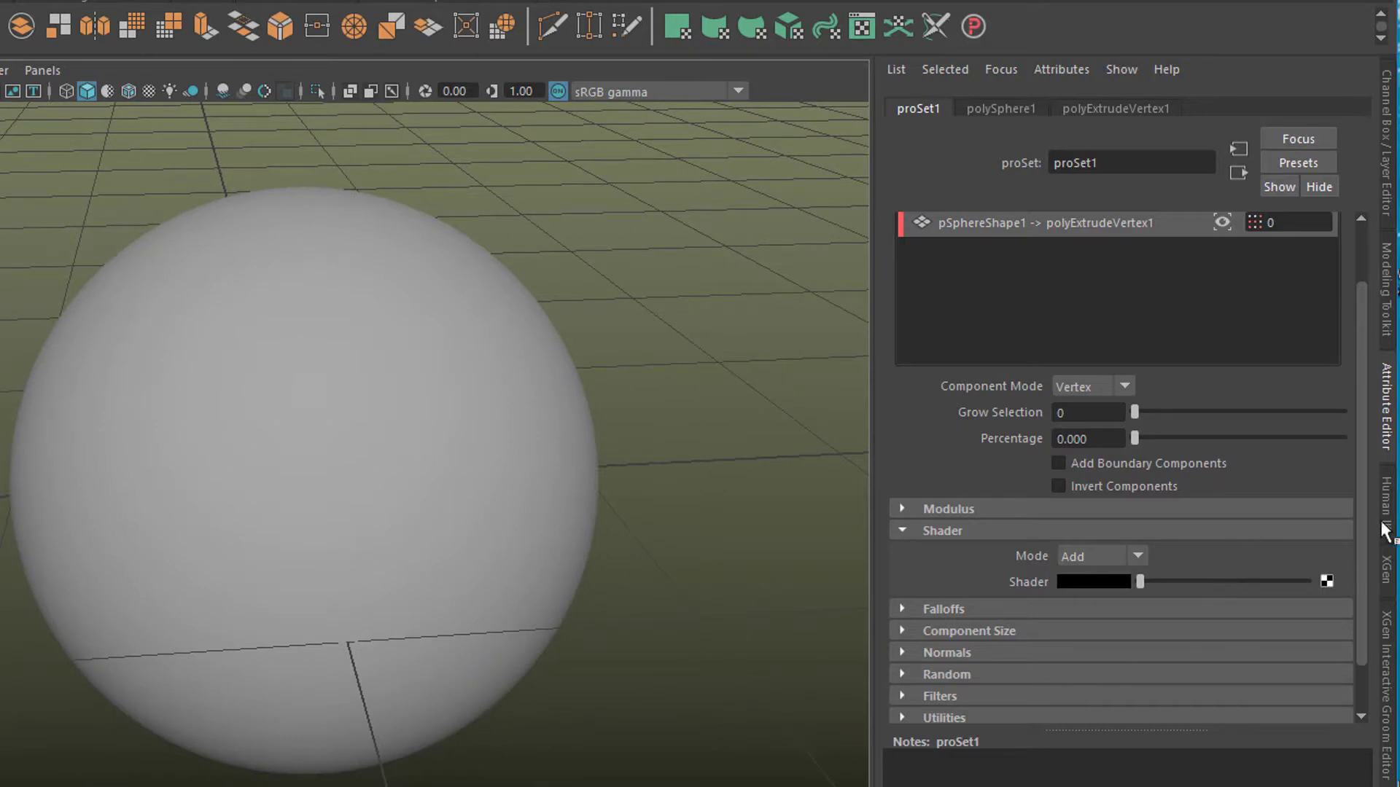
Create a File texture on proSet1's Shader attribute
{"action": "scroll", "scroll_direction": "down", "scroll_amount": 3}
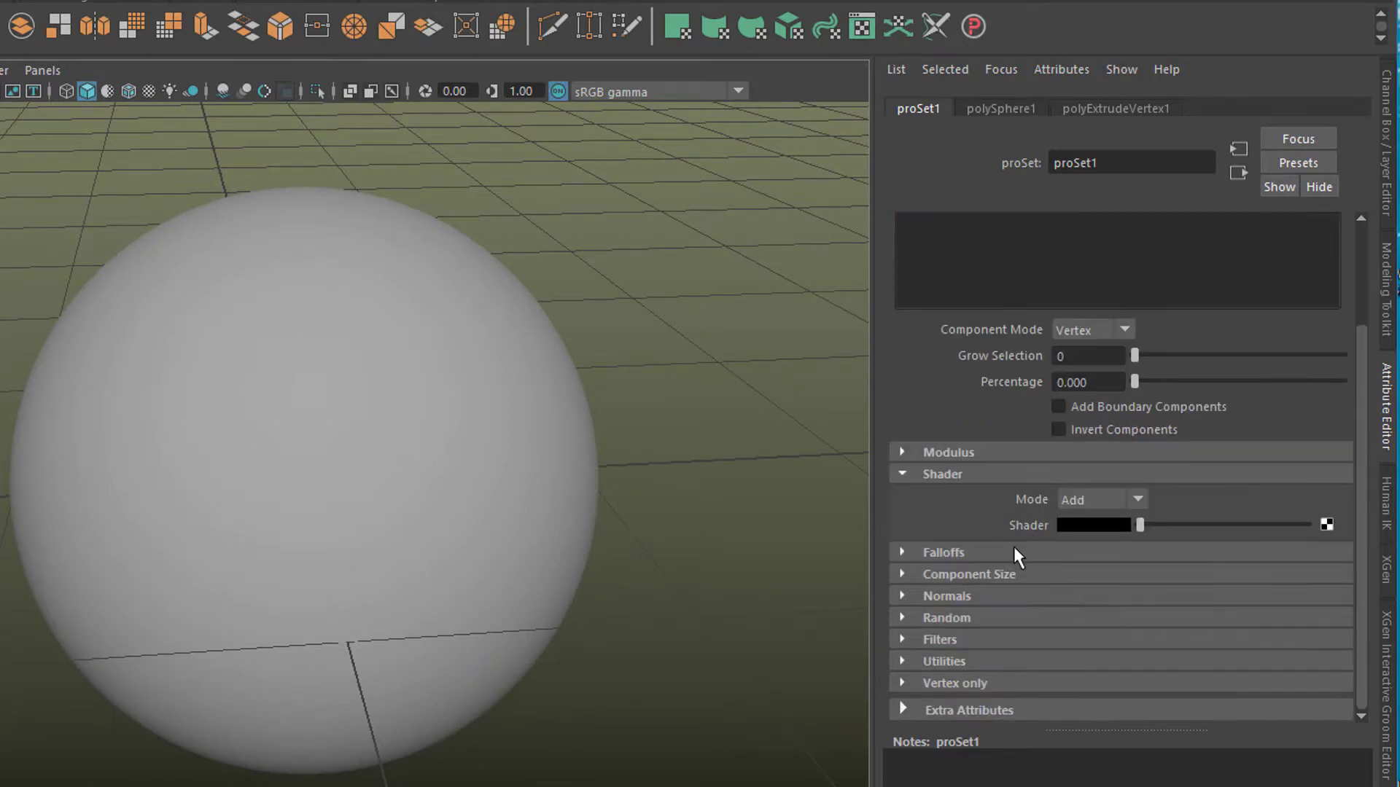
{"action": "mouse_move", "coordinate": [981, 493]}
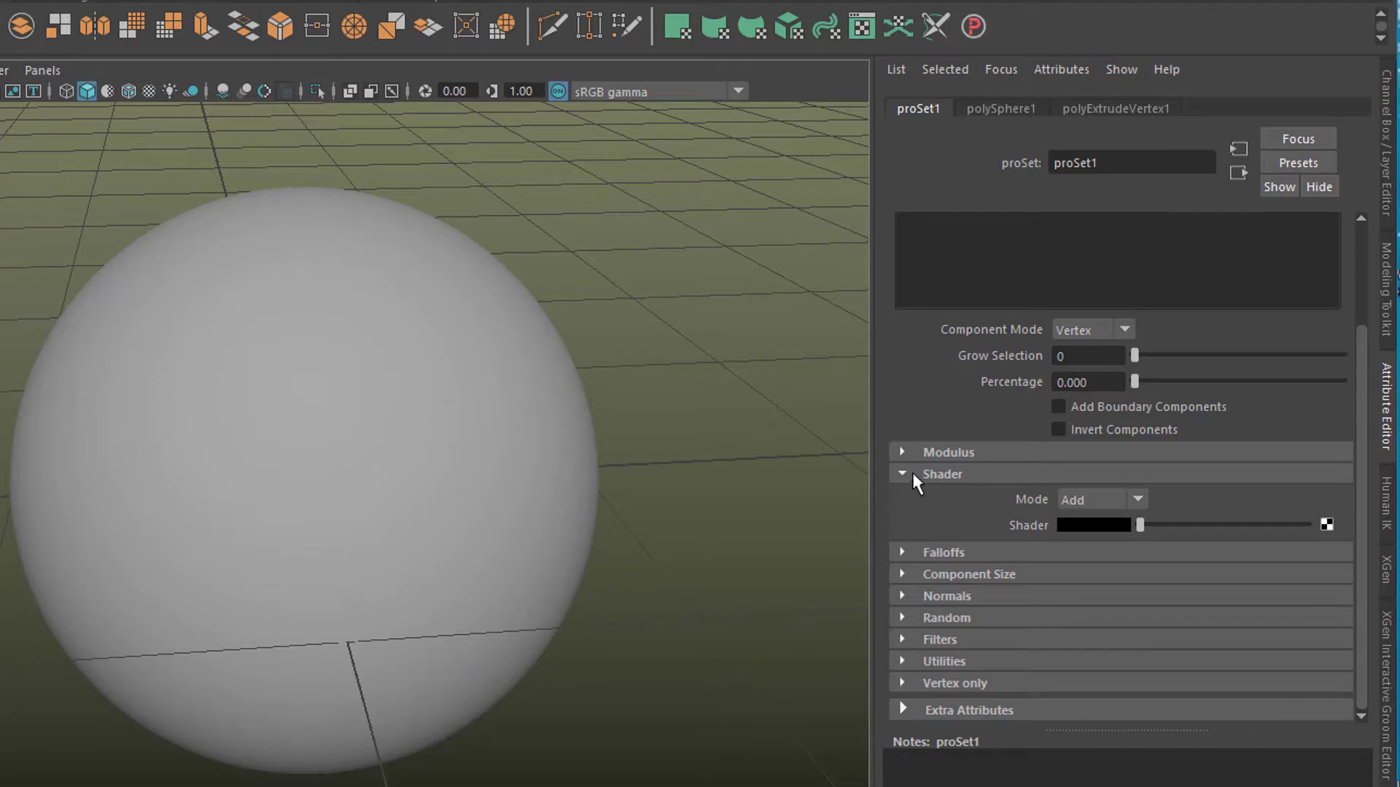
{"action": "mouse_move", "coordinate": [1142, 508]}
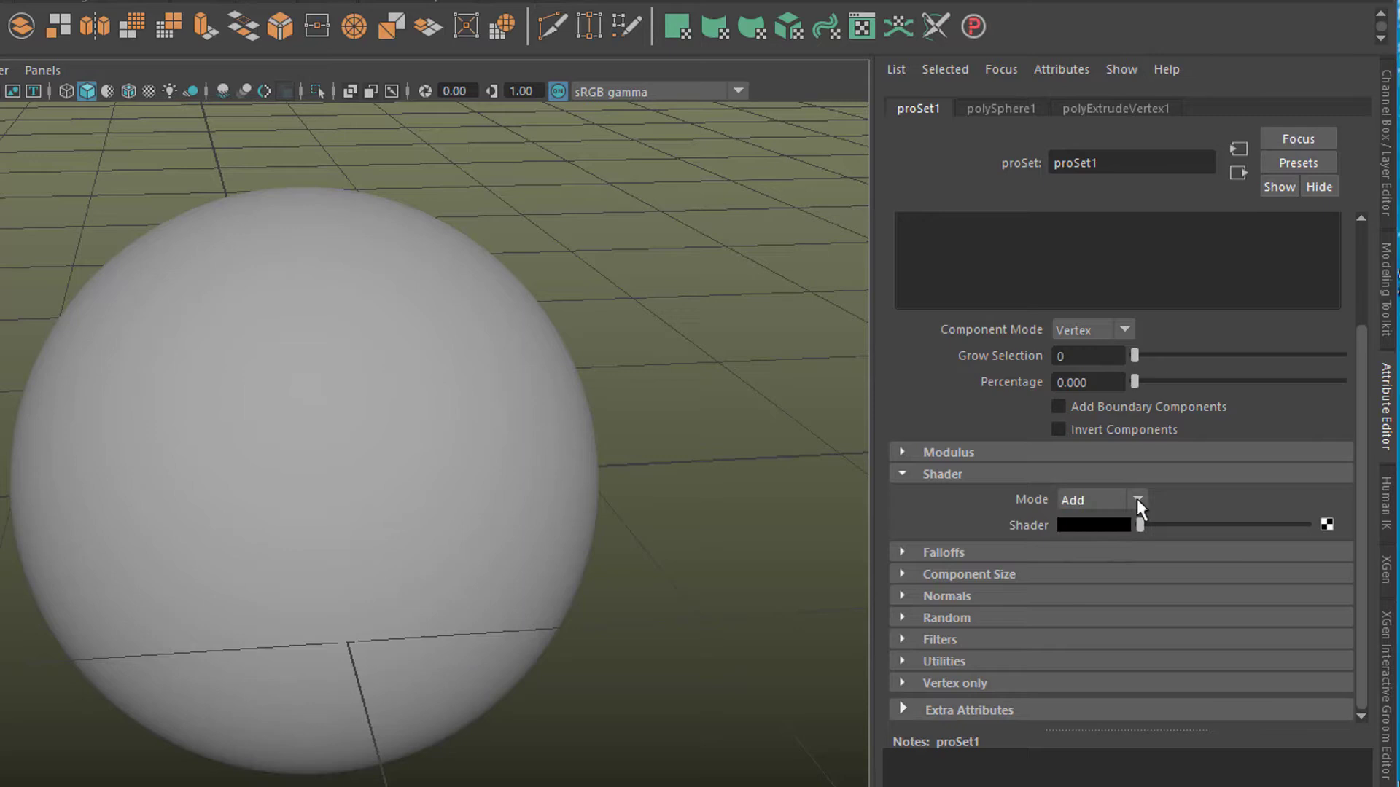
{"action": "mouse_move", "coordinate": [1329, 532]}
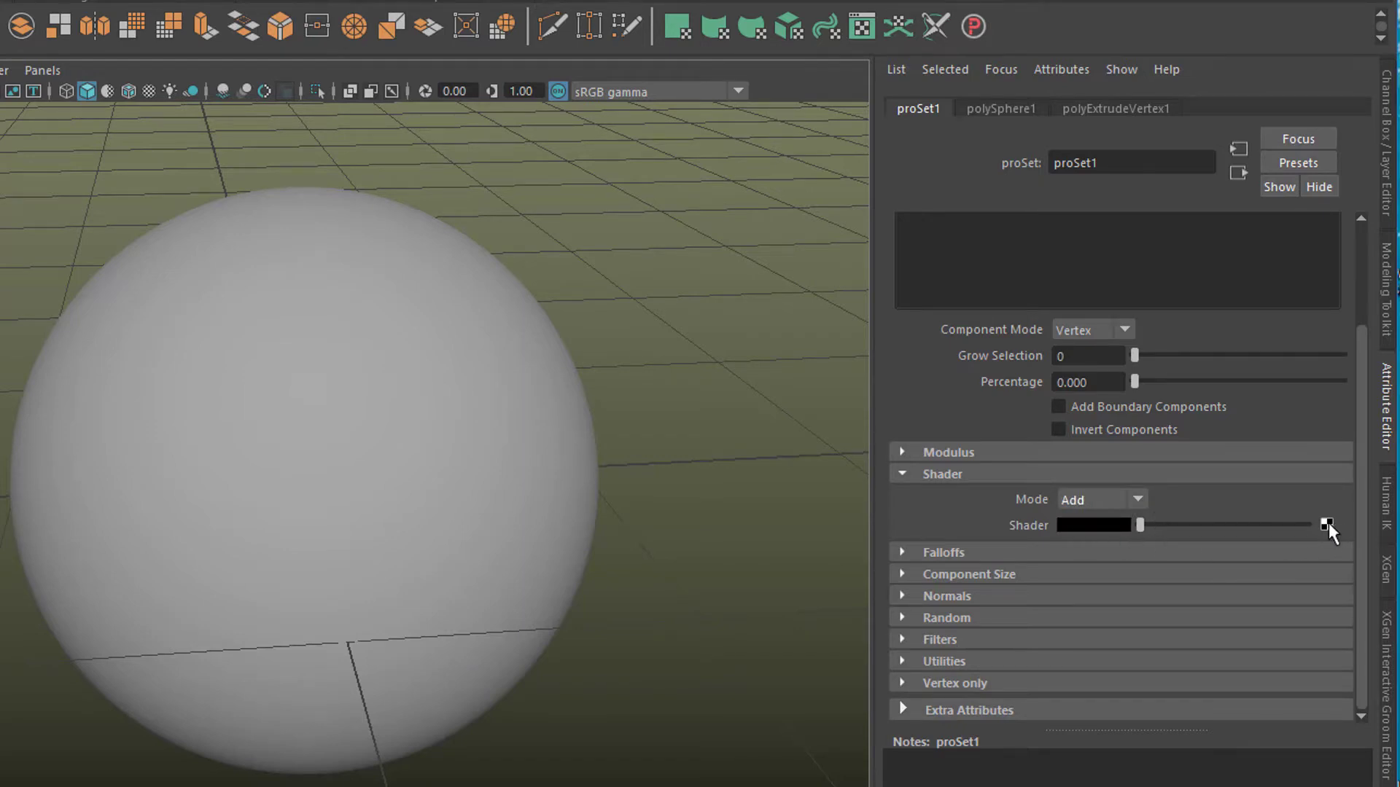
{"action": "left_click", "coordinate": [1326, 525]}
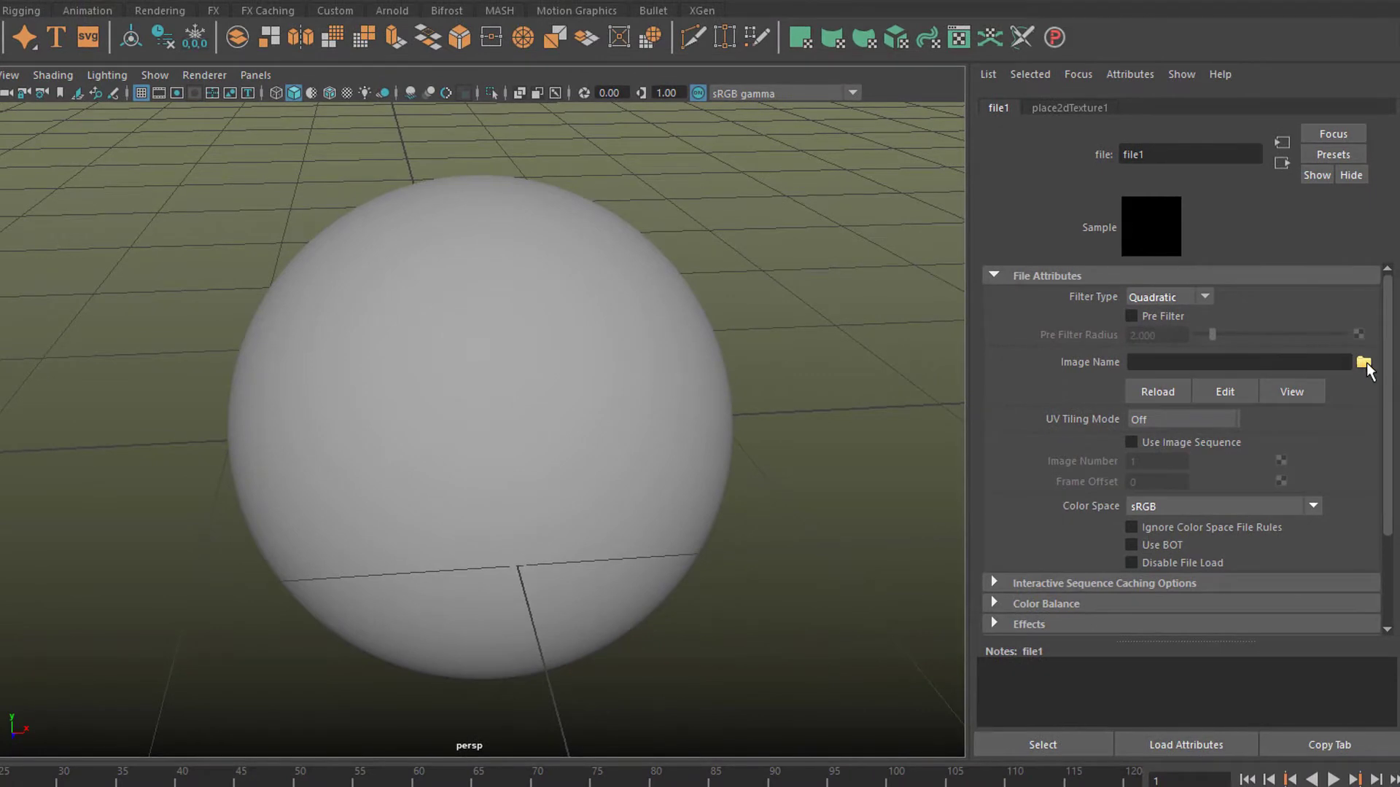
Load BlankMap-World-noborders.jpg as the proSet file texture image
{"action": "left_click", "coordinate": [1363, 362]}
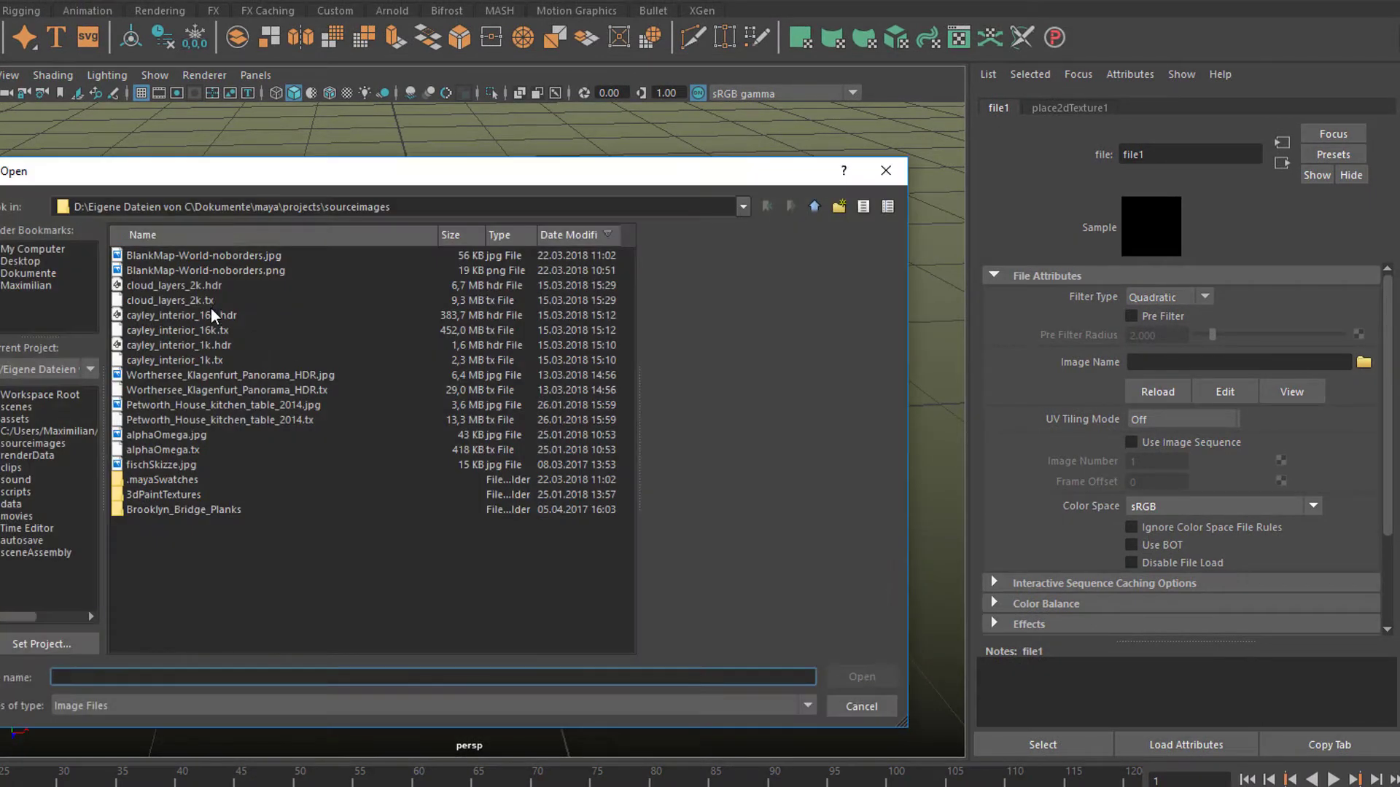
{"action": "mouse_move", "coordinate": [238, 262]}
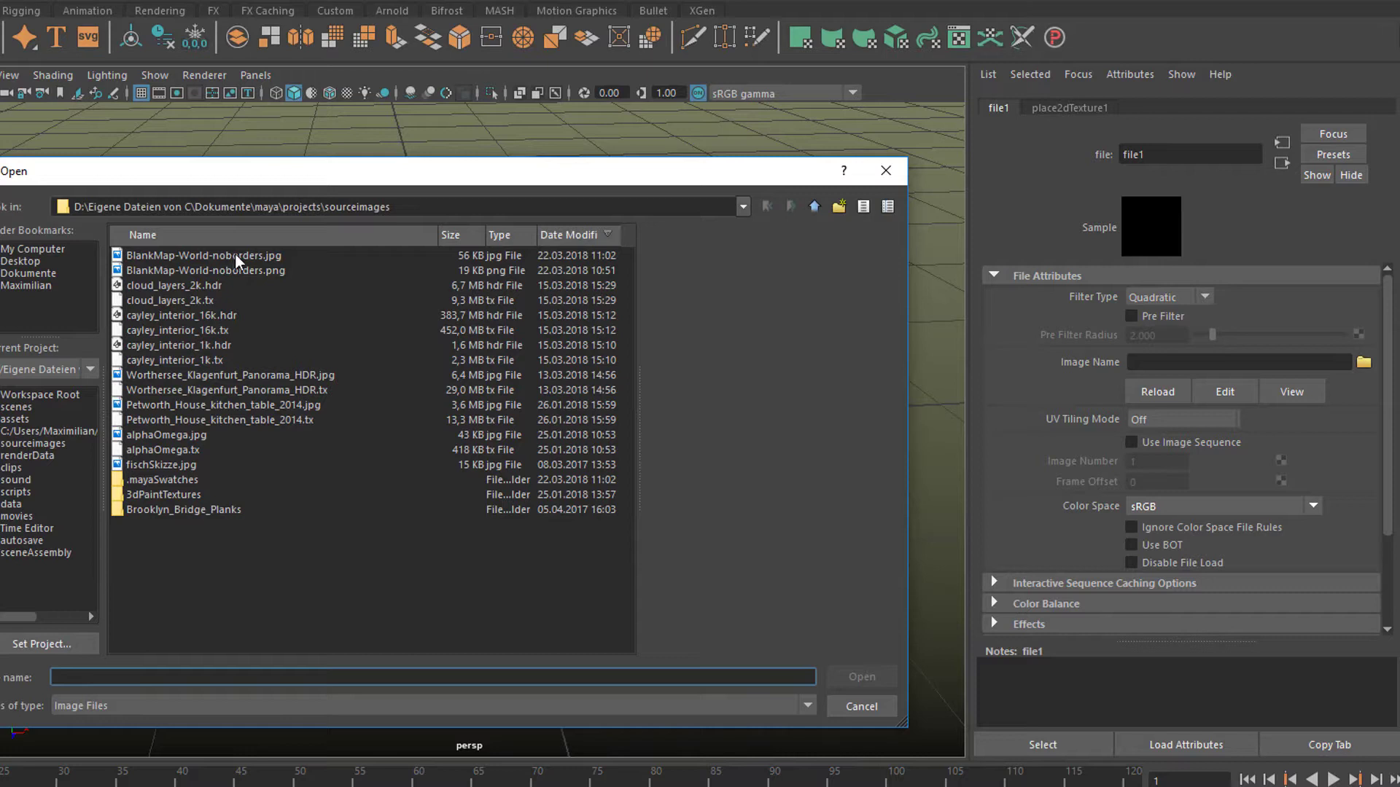
{"action": "left_click", "coordinate": [204, 255]}
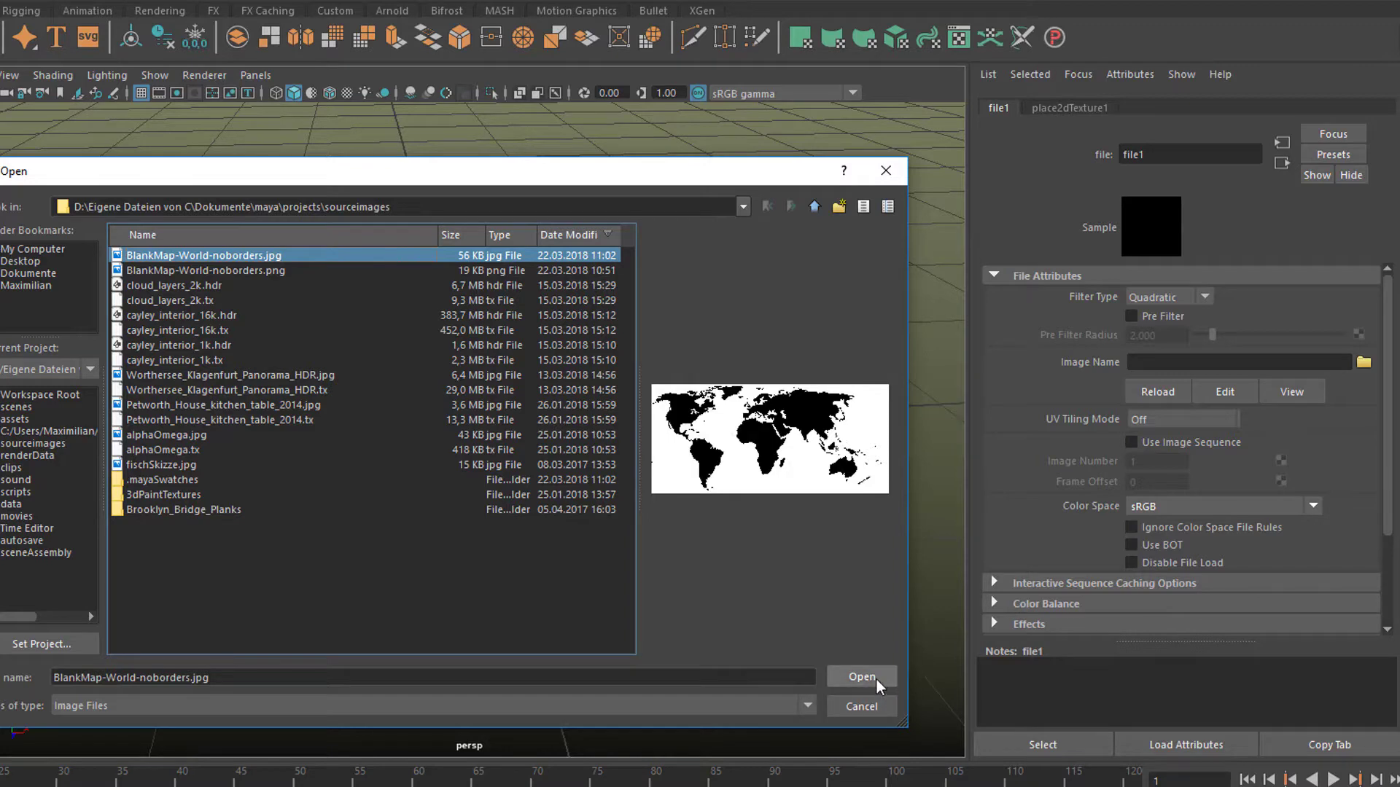
{"action": "left_click", "coordinate": [859, 677]}
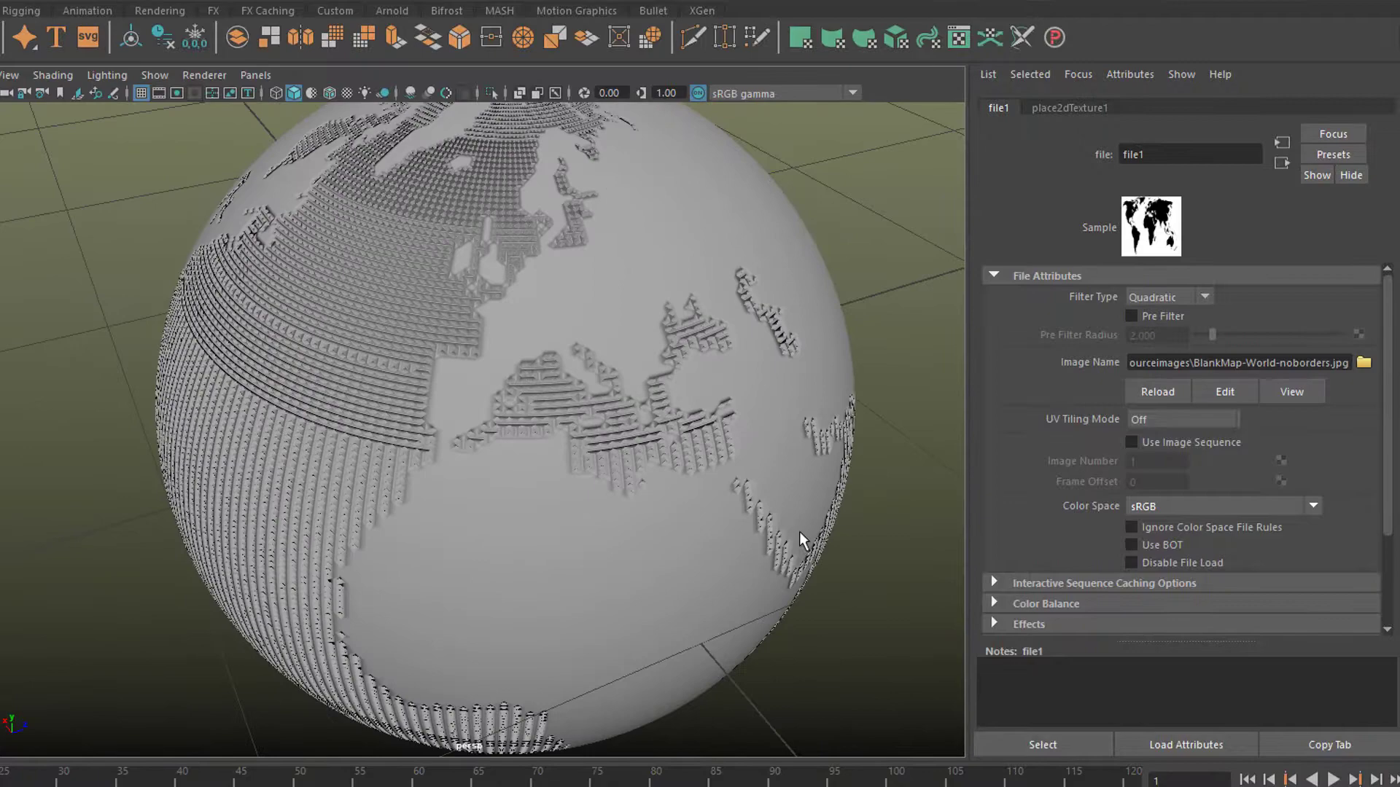
{"action": "mouse_move", "coordinate": [748, 607]}
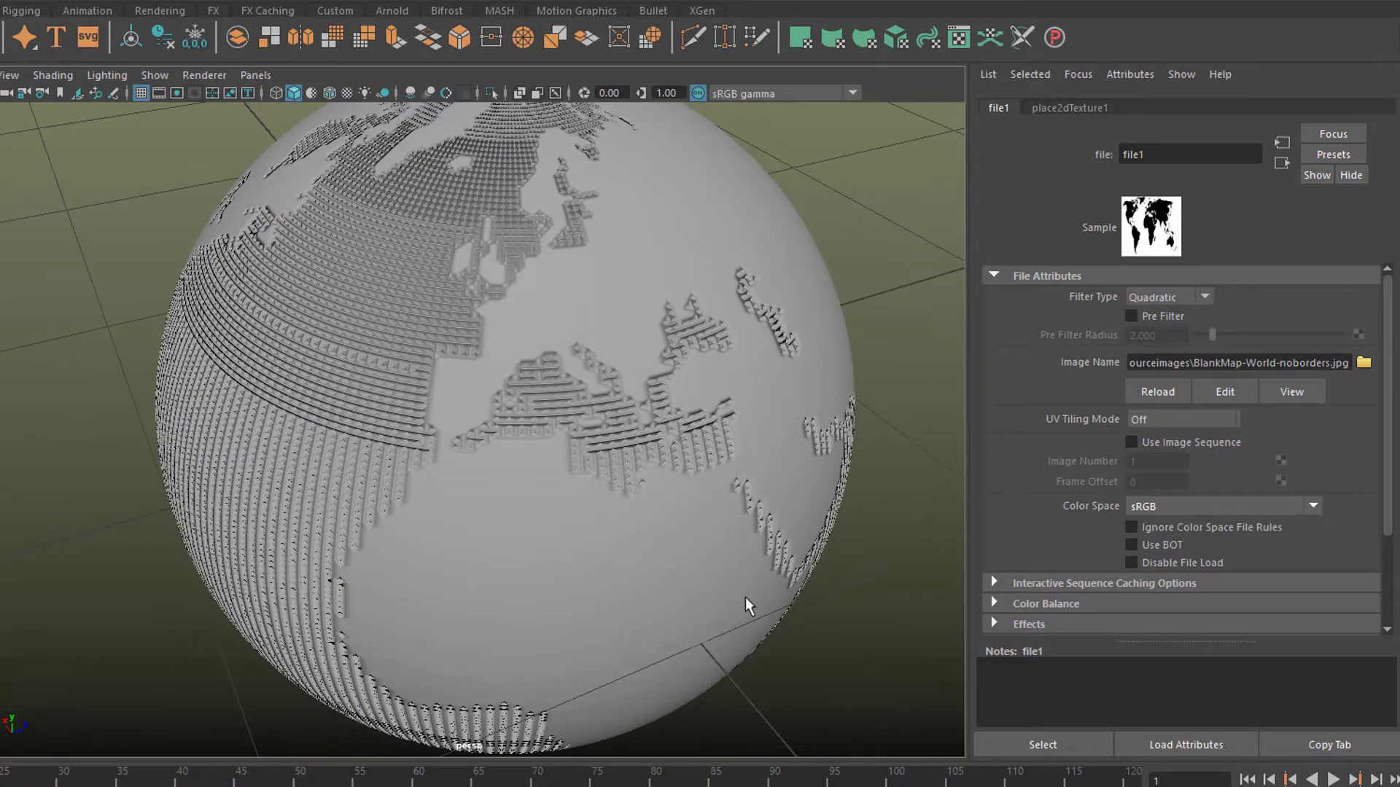
{"action": "mouse_move", "coordinate": [705, 616]}
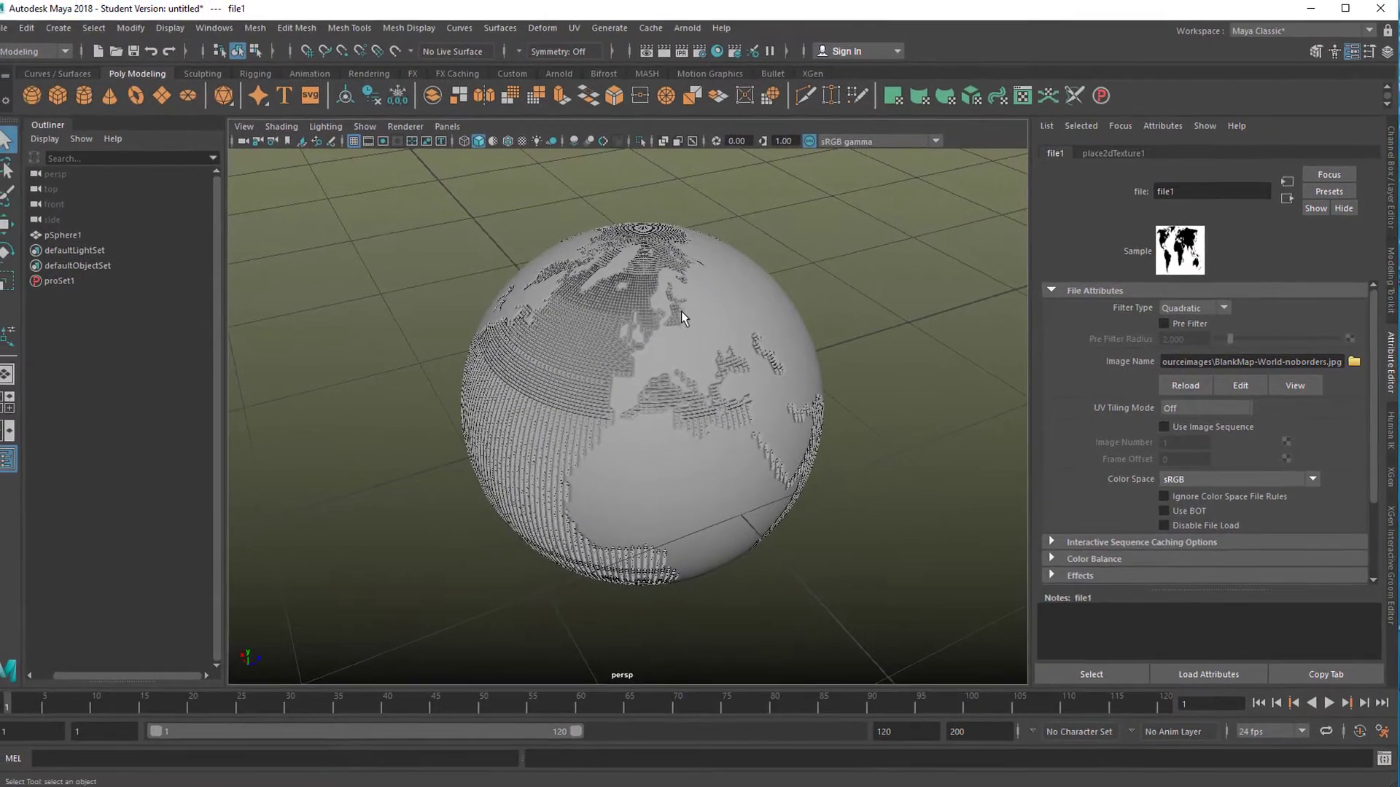
Assign a new aiStandardSurface material to the sphere with a red base colour
{"action": "right_click", "coordinate": [684, 318]}
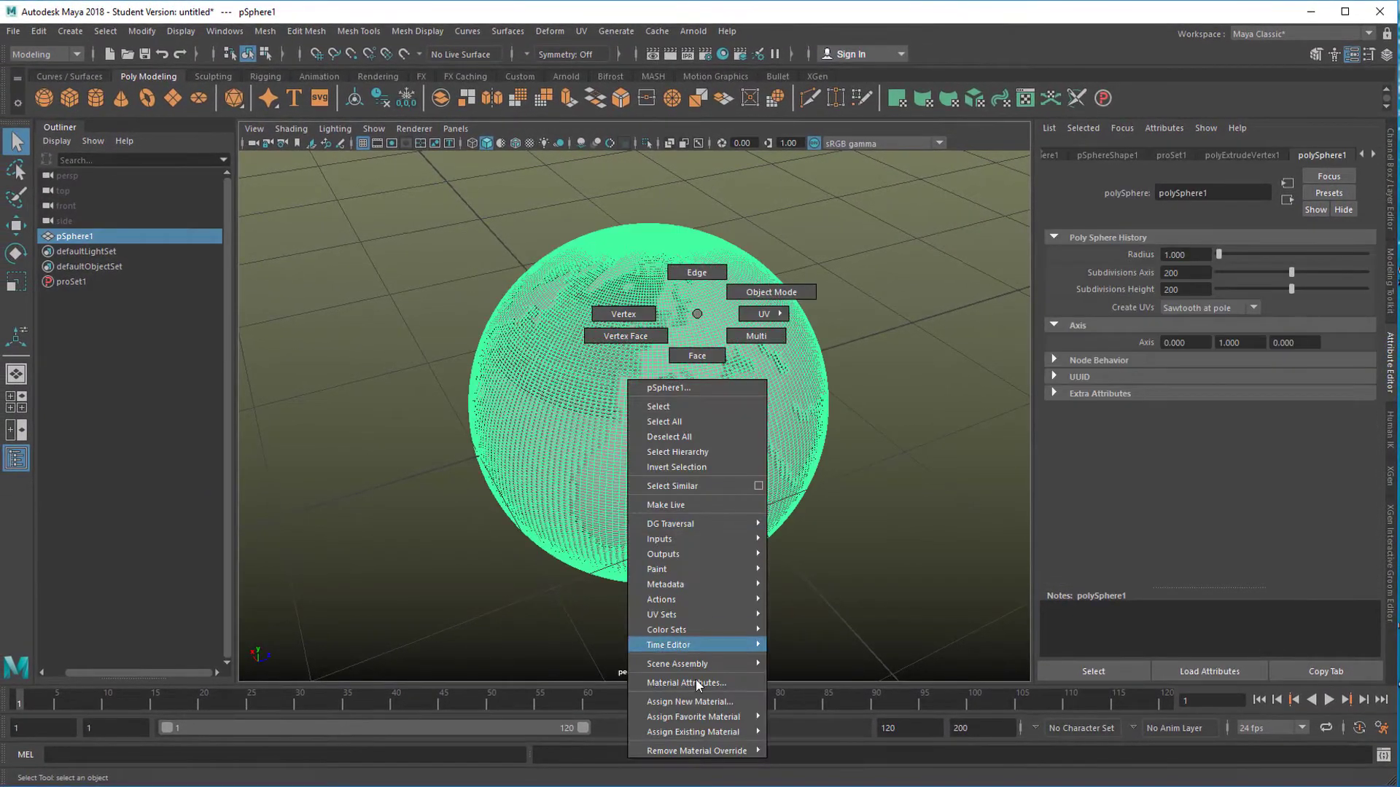
{"action": "left_click", "coordinate": [688, 701]}
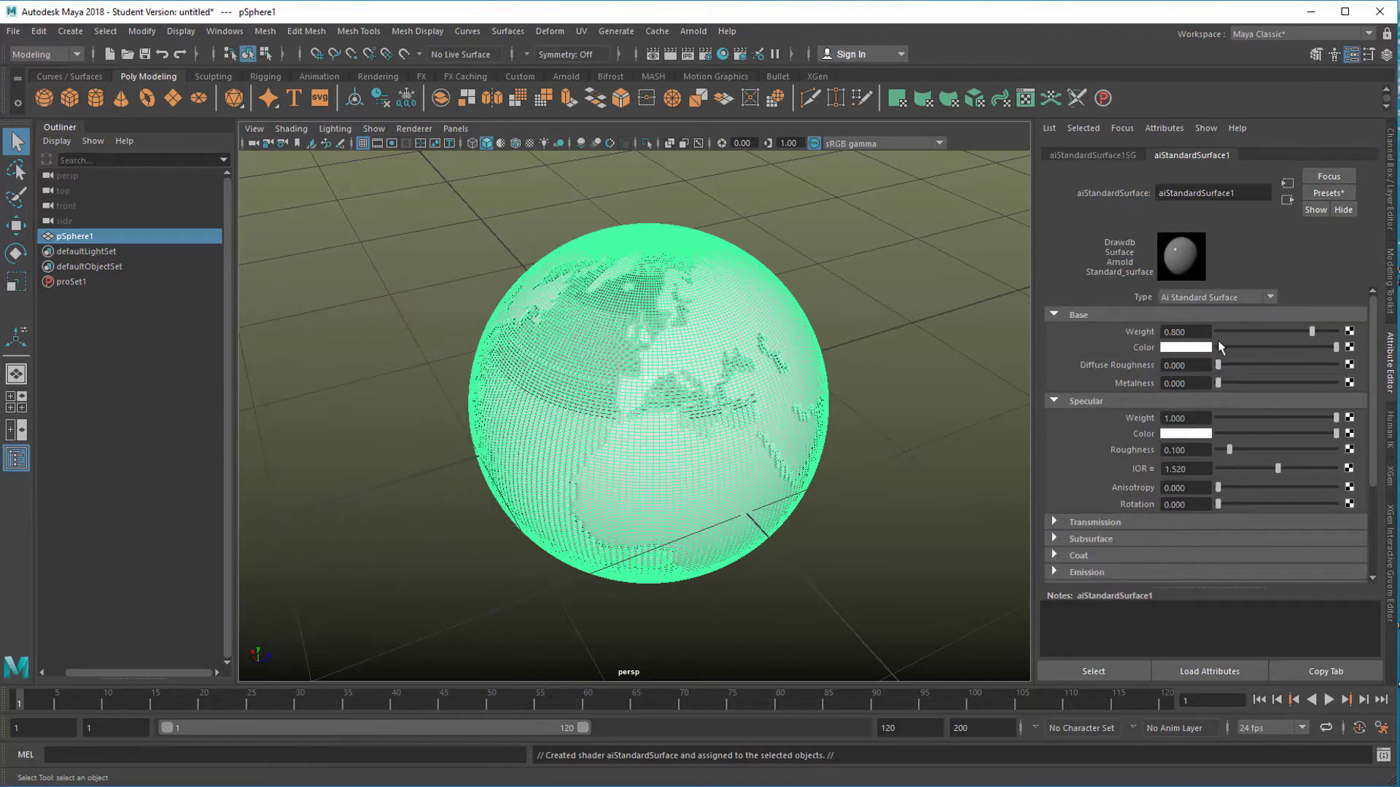
{"action": "left_click", "coordinate": [1329, 193]}
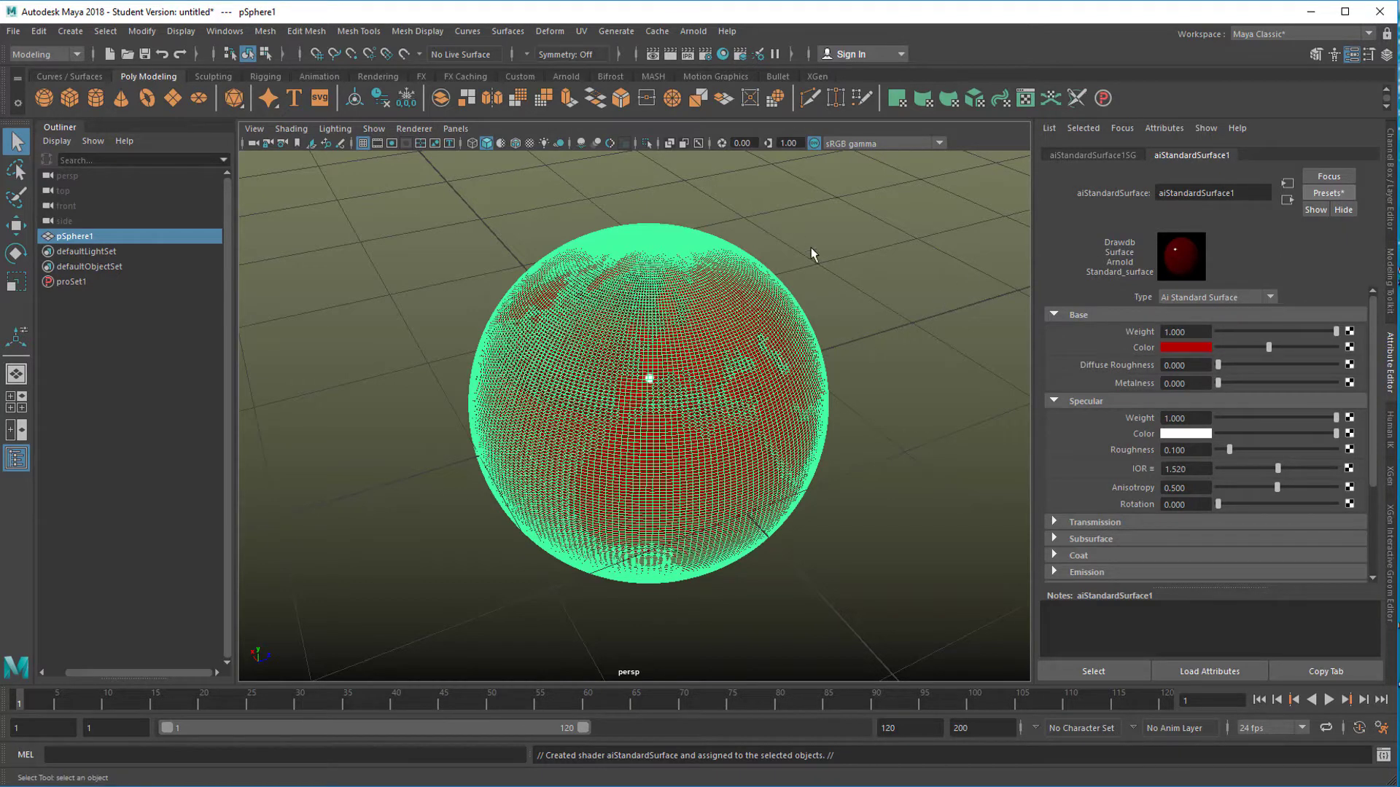
Add an Arnold skydome light whose colour uses a File texture with cayley_interior_1k.hdr
{"action": "left_click", "coordinate": [693, 31]}
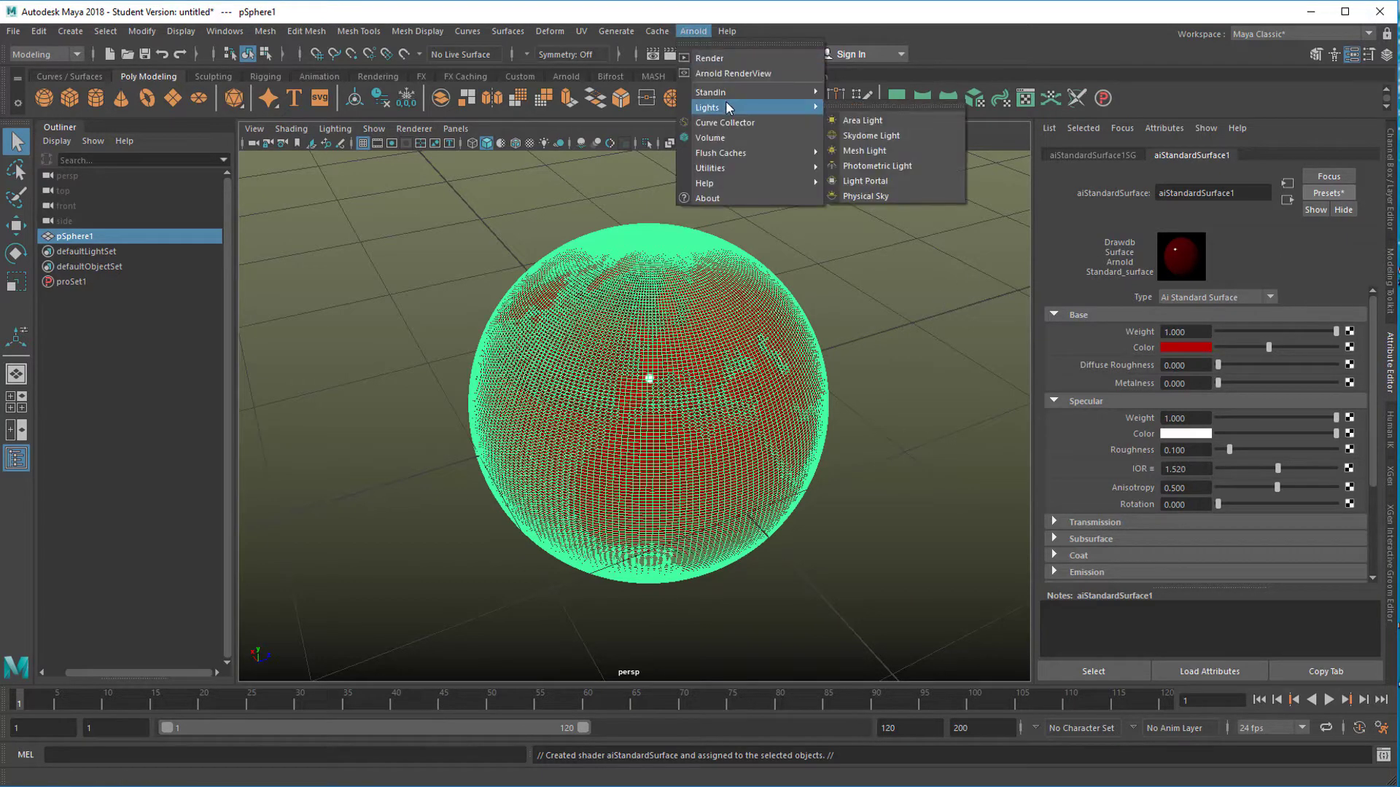
{"action": "left_click", "coordinate": [870, 135]}
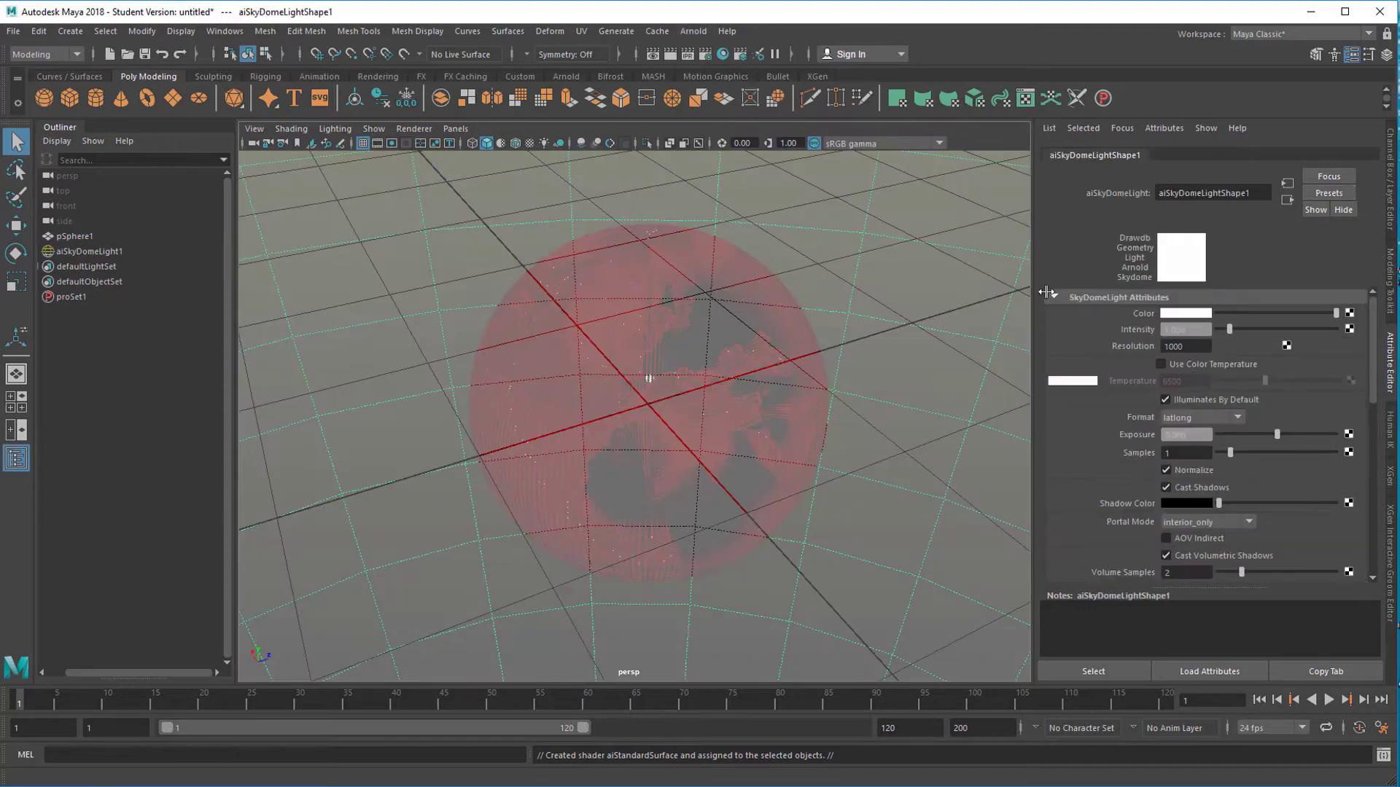
{"action": "mouse_move", "coordinate": [1352, 319]}
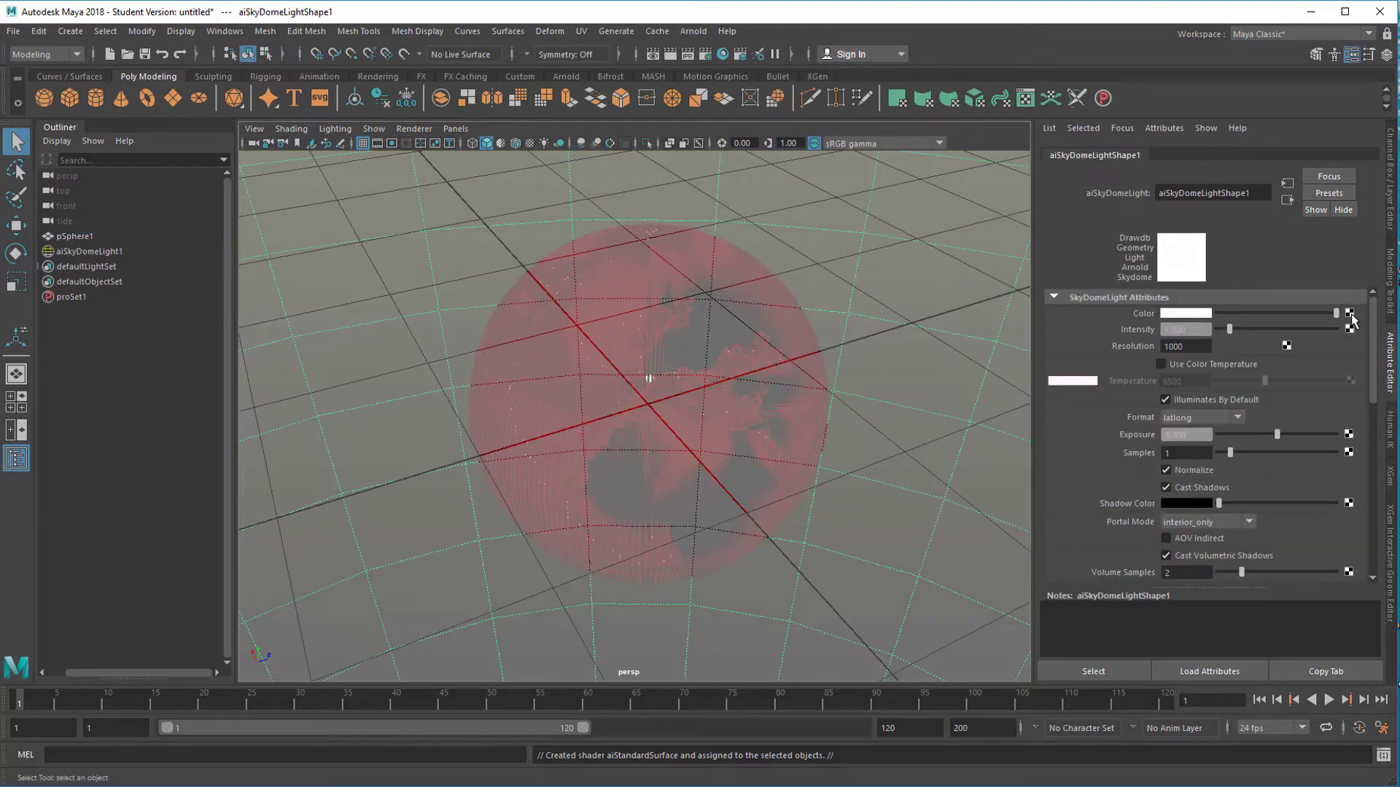
{"action": "left_click", "coordinate": [1348, 313]}
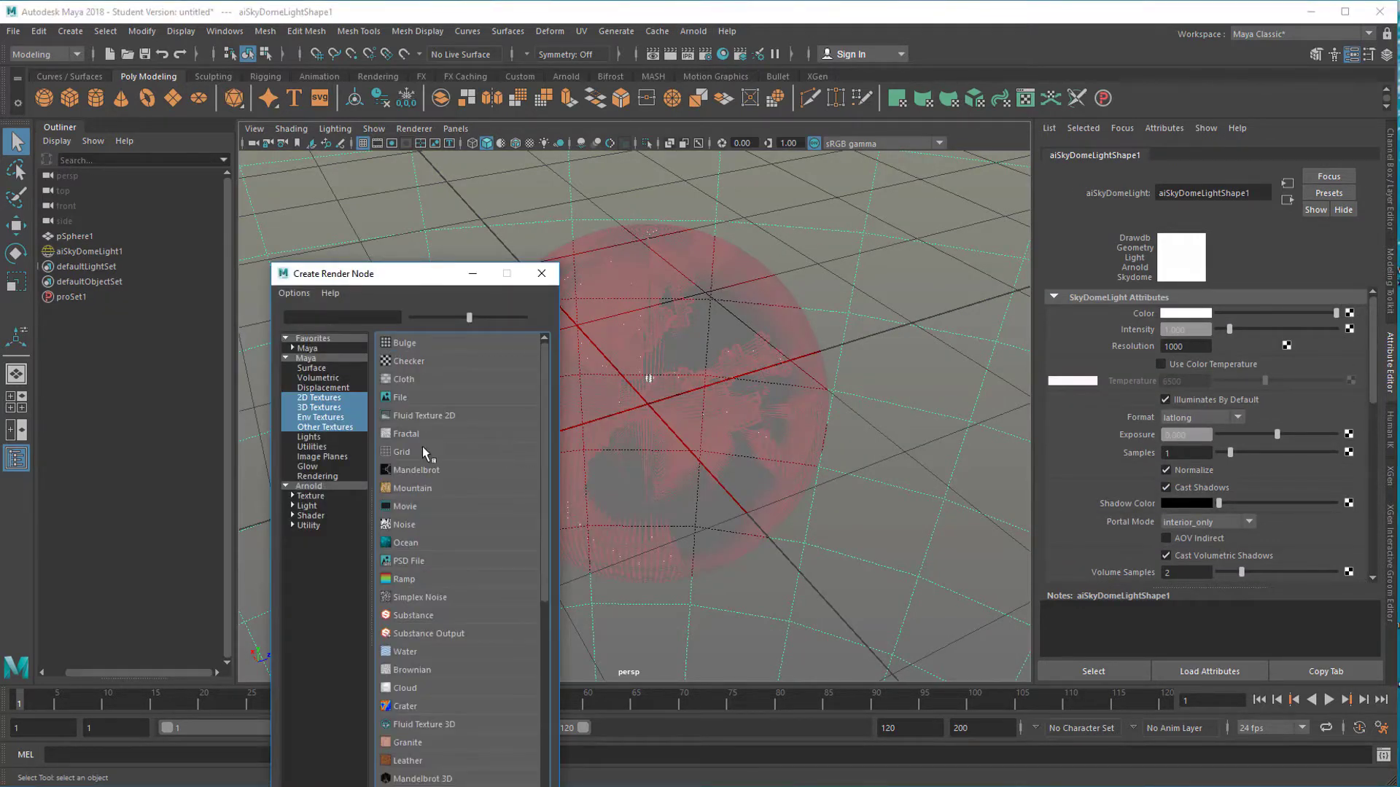
{"action": "double_click", "coordinate": [398, 397]}
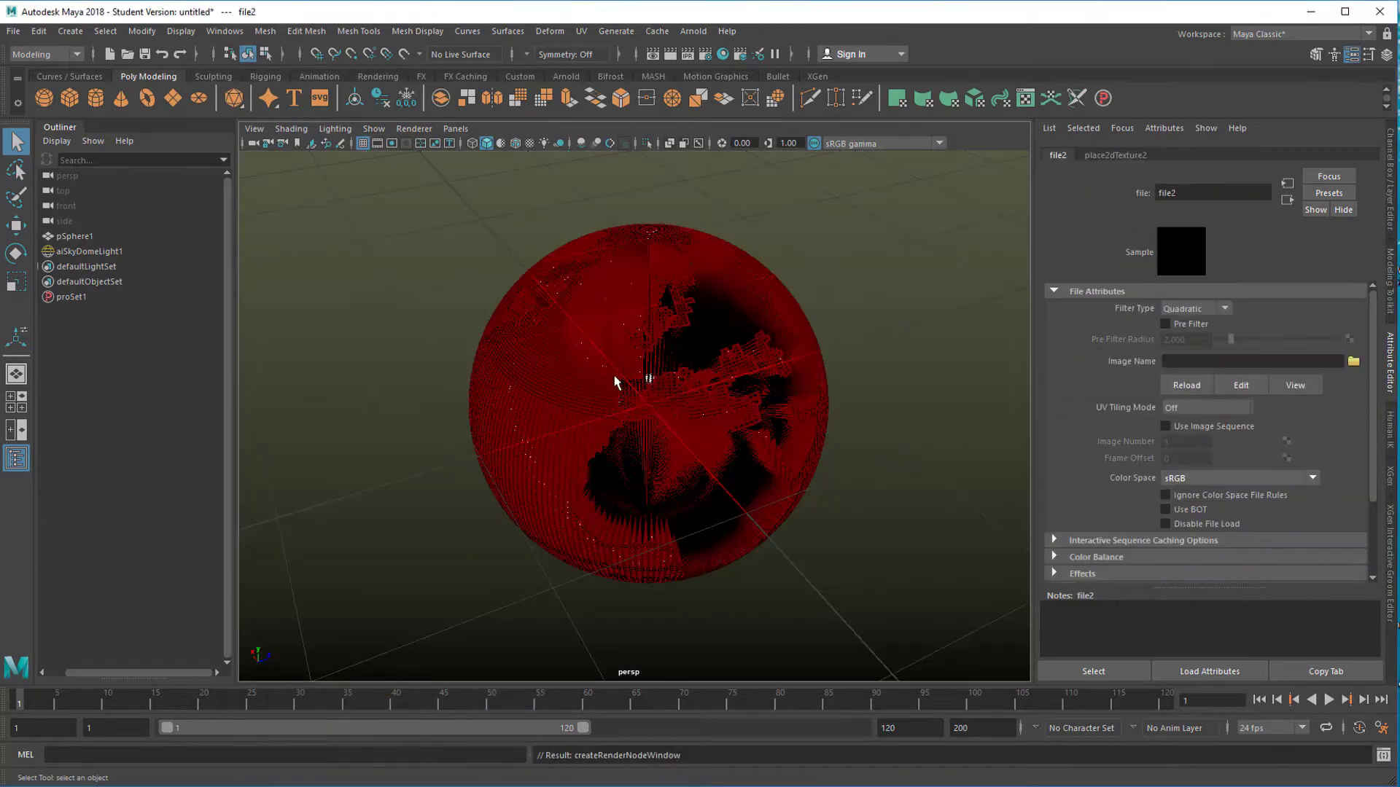
{"action": "left_click", "coordinate": [1353, 361]}
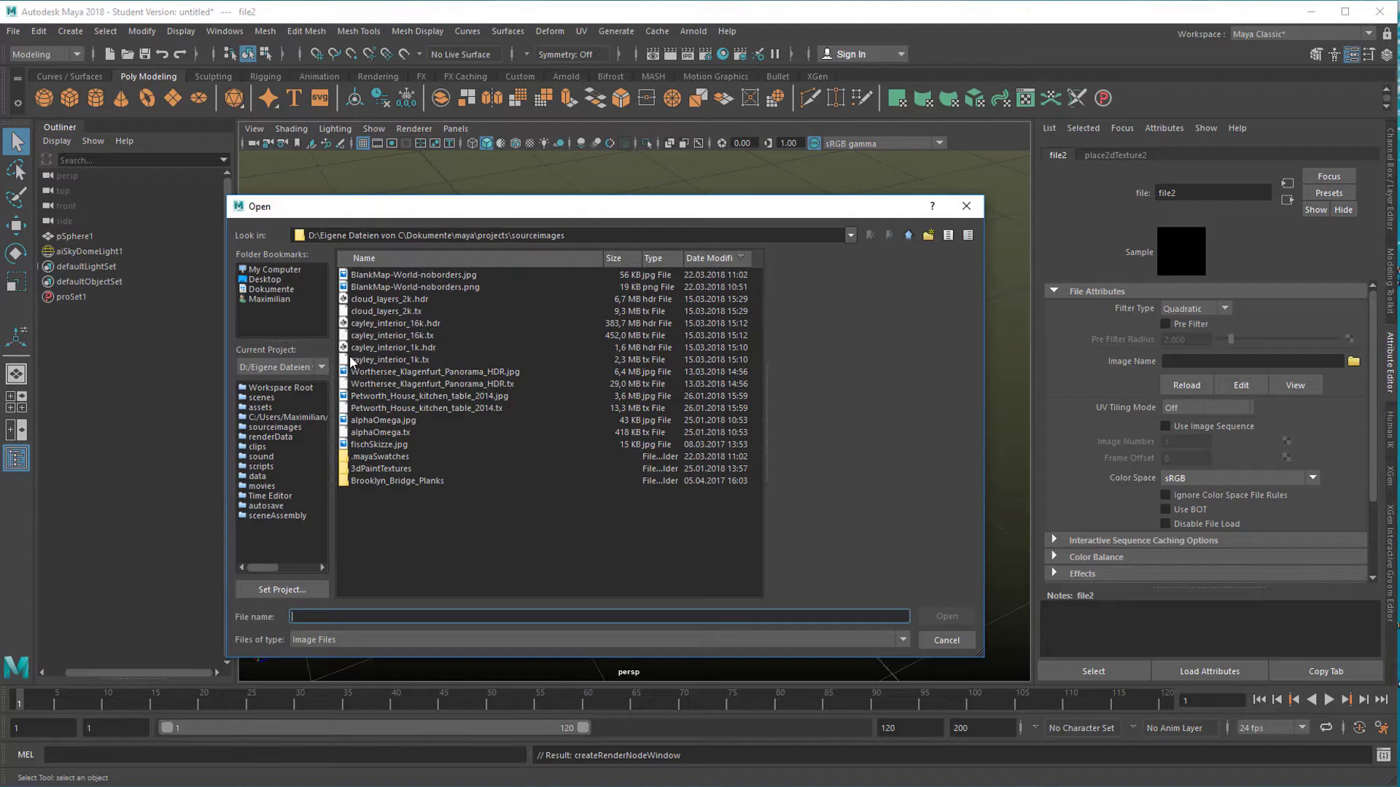
{"action": "mouse_move", "coordinate": [350, 358]}
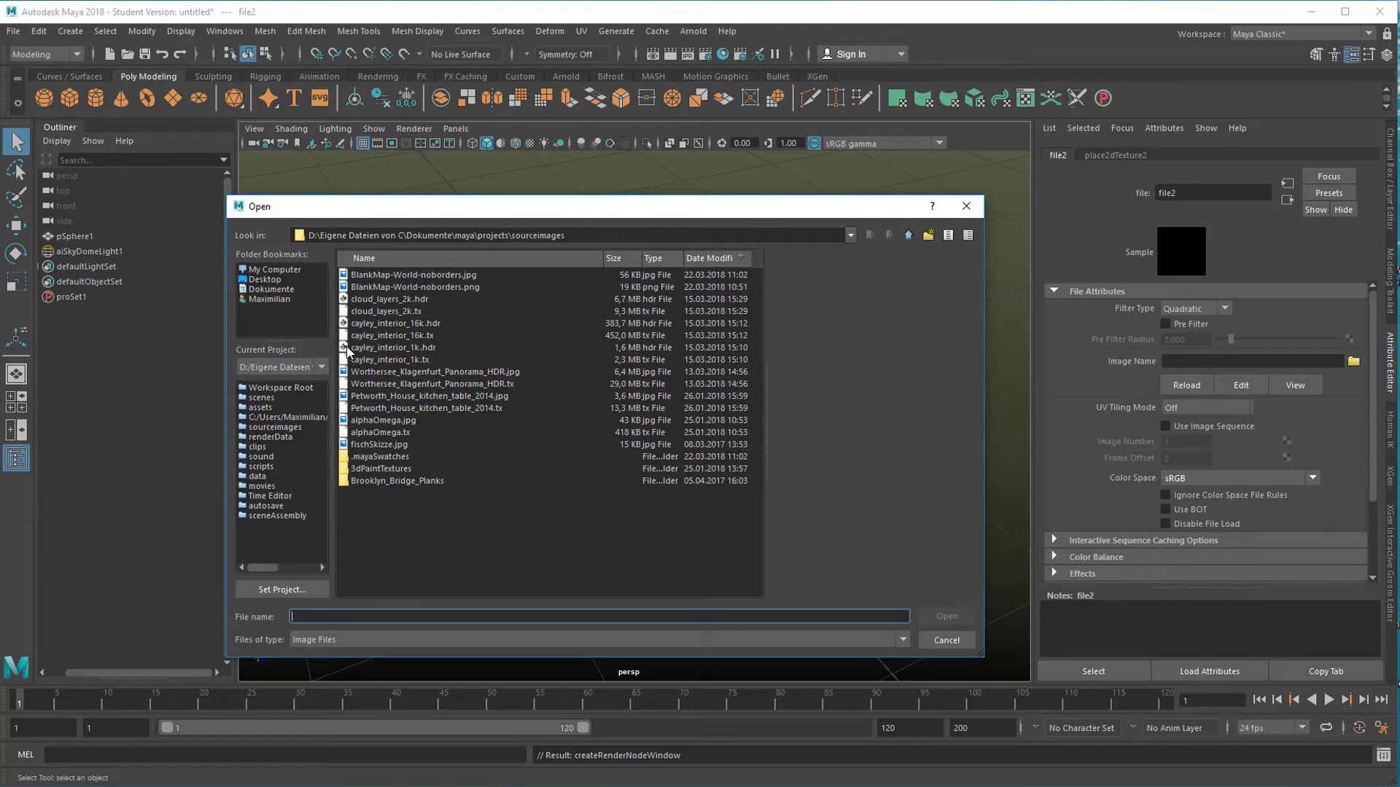
{"action": "left_click", "coordinate": [393, 347]}
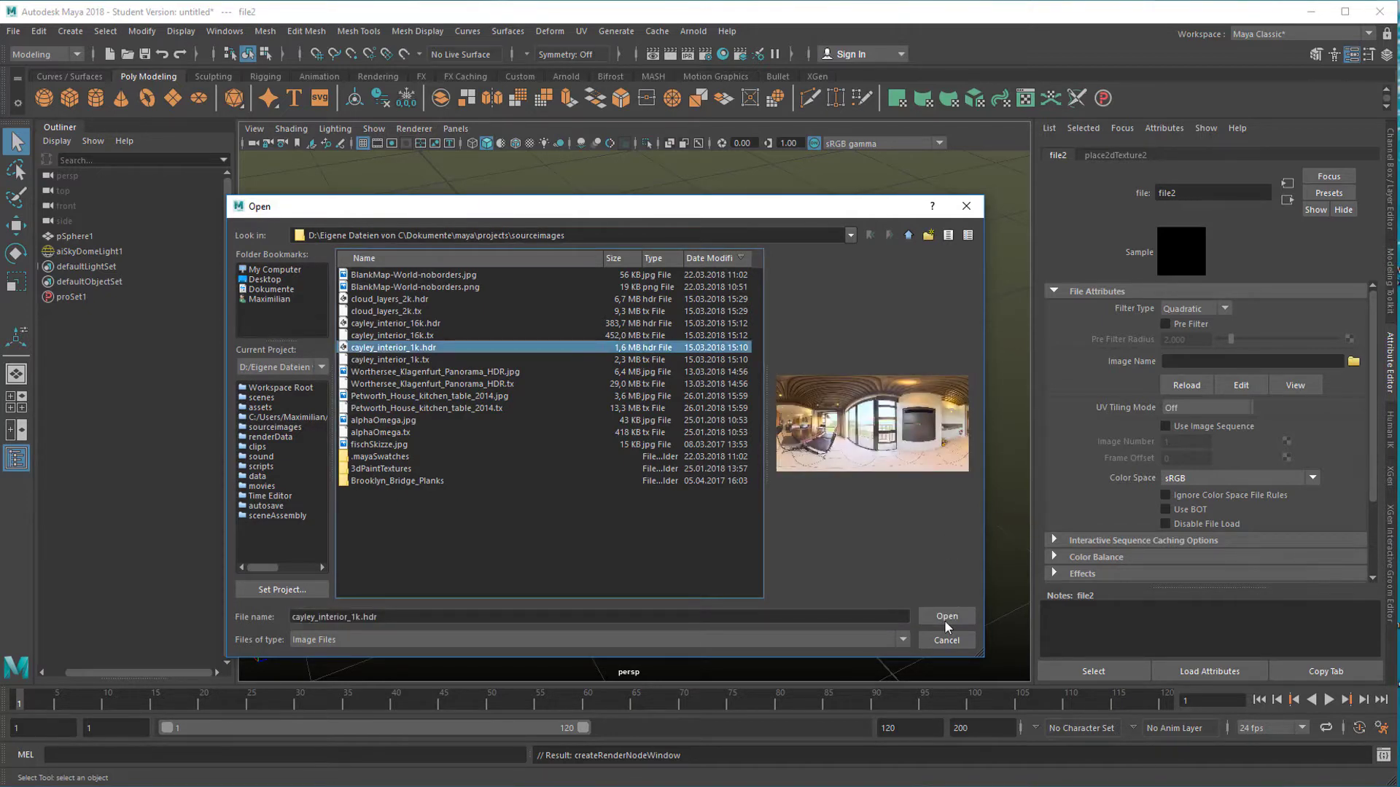
{"action": "left_click", "coordinate": [945, 616]}
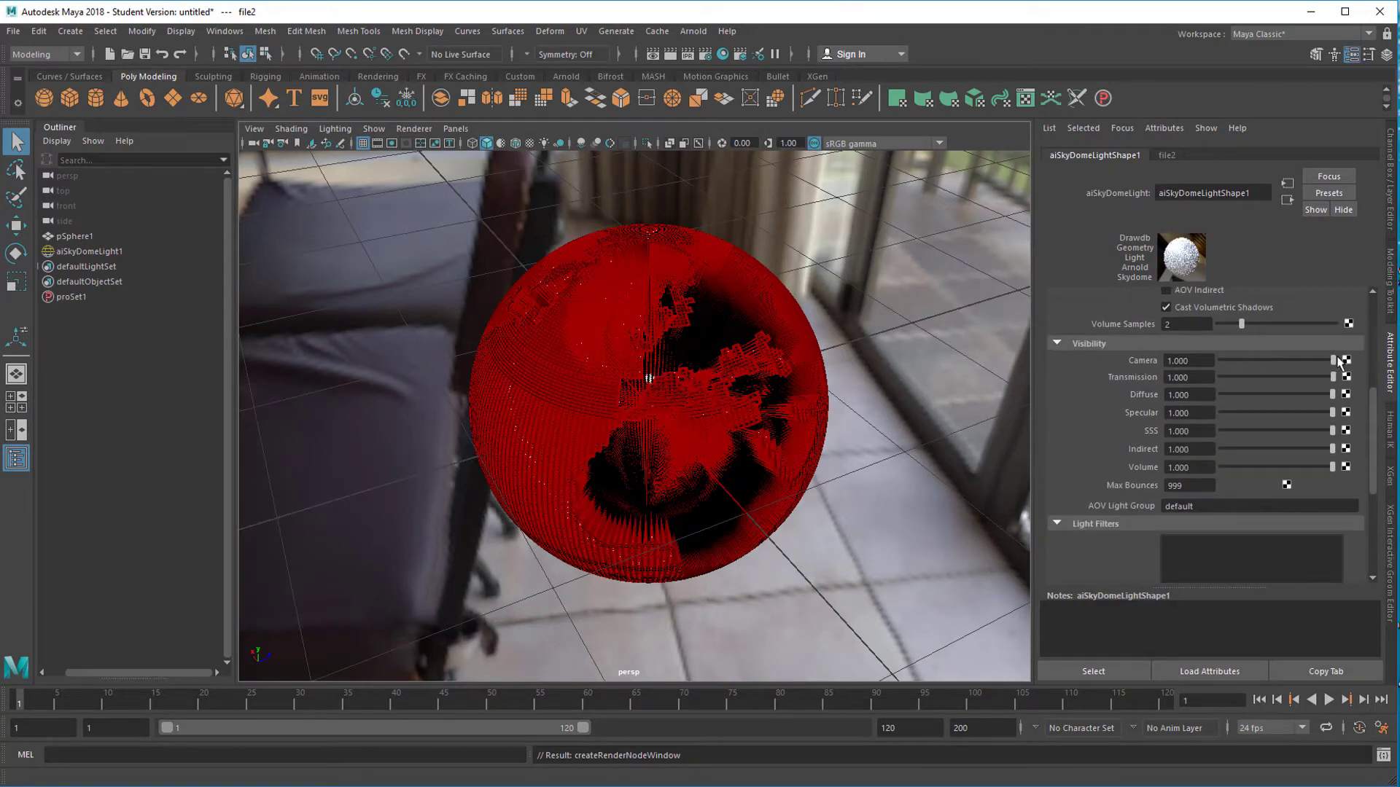
Set the skydome light's camera visibility to 0 and render in Arnold RenderView
{"action": "left_click", "coordinate": [1343, 359]}
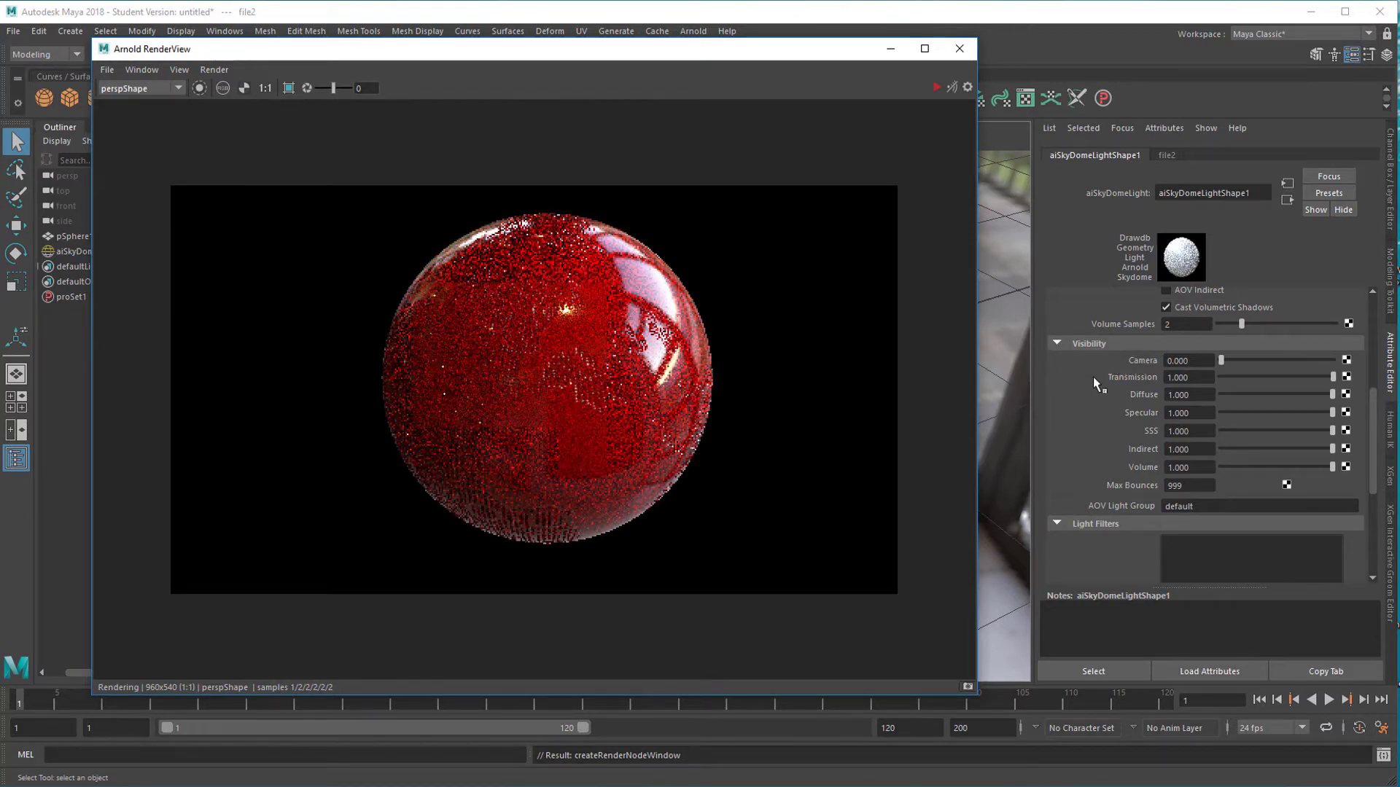
{"action": "mouse_move", "coordinate": [991, 400]}
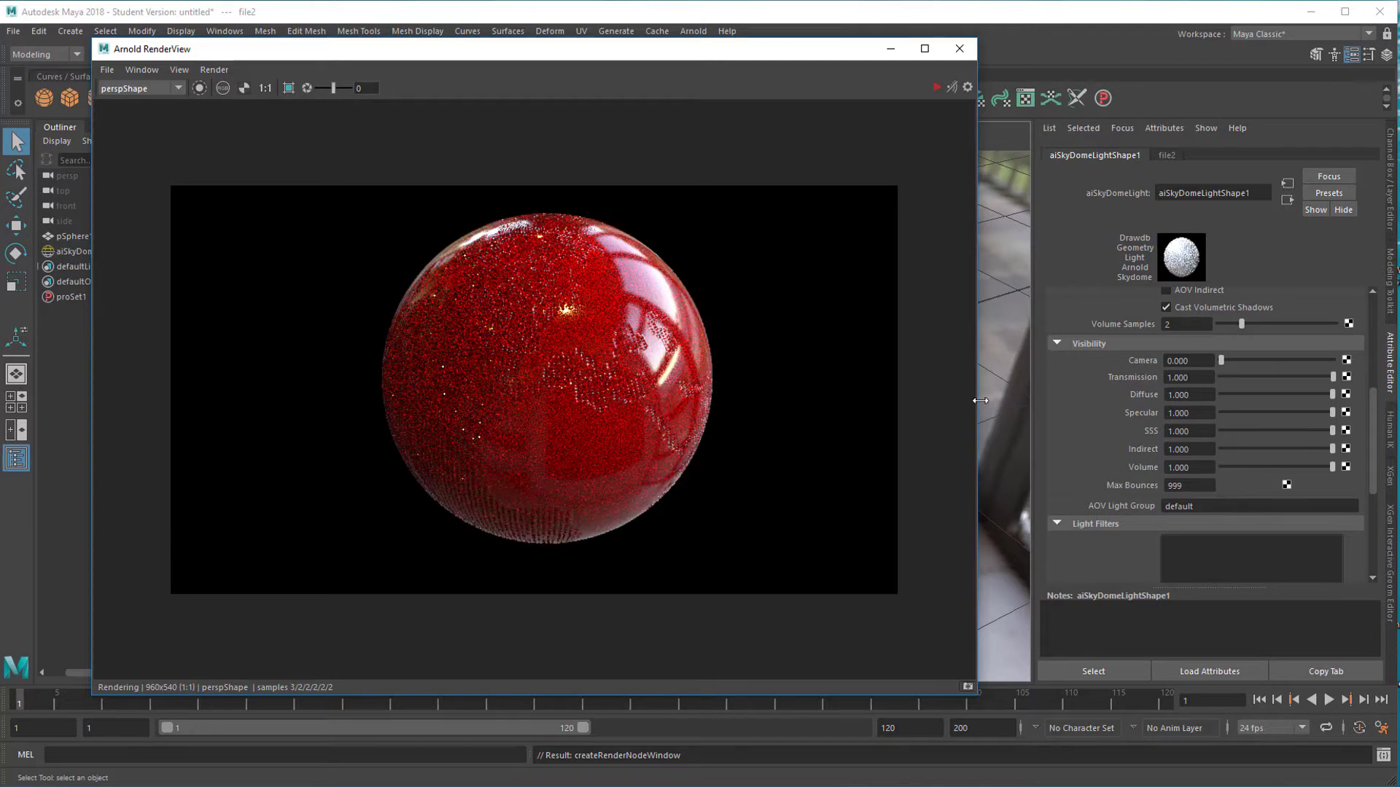
{"action": "mouse_move", "coordinate": [970, 427]}
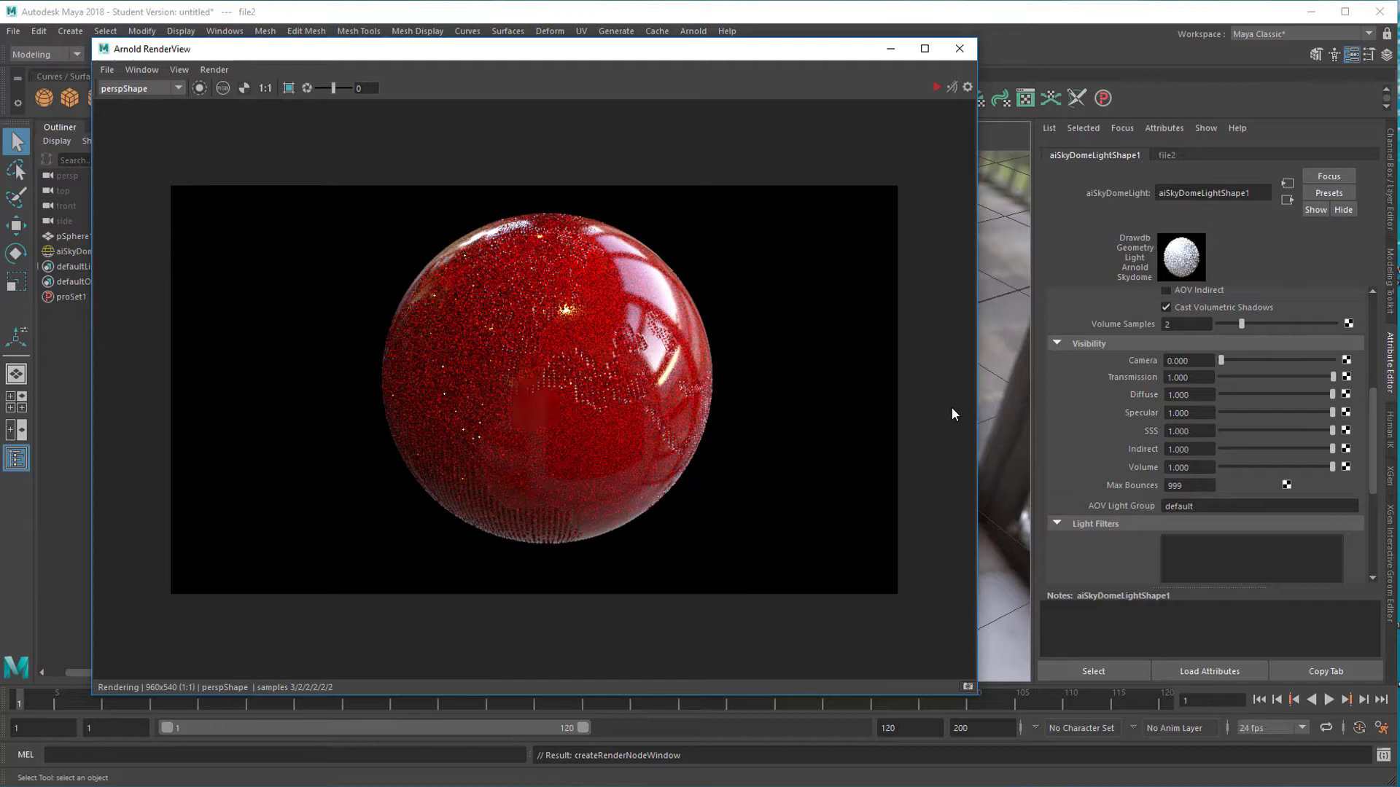
{"action": "mouse_move", "coordinate": [810, 439]}
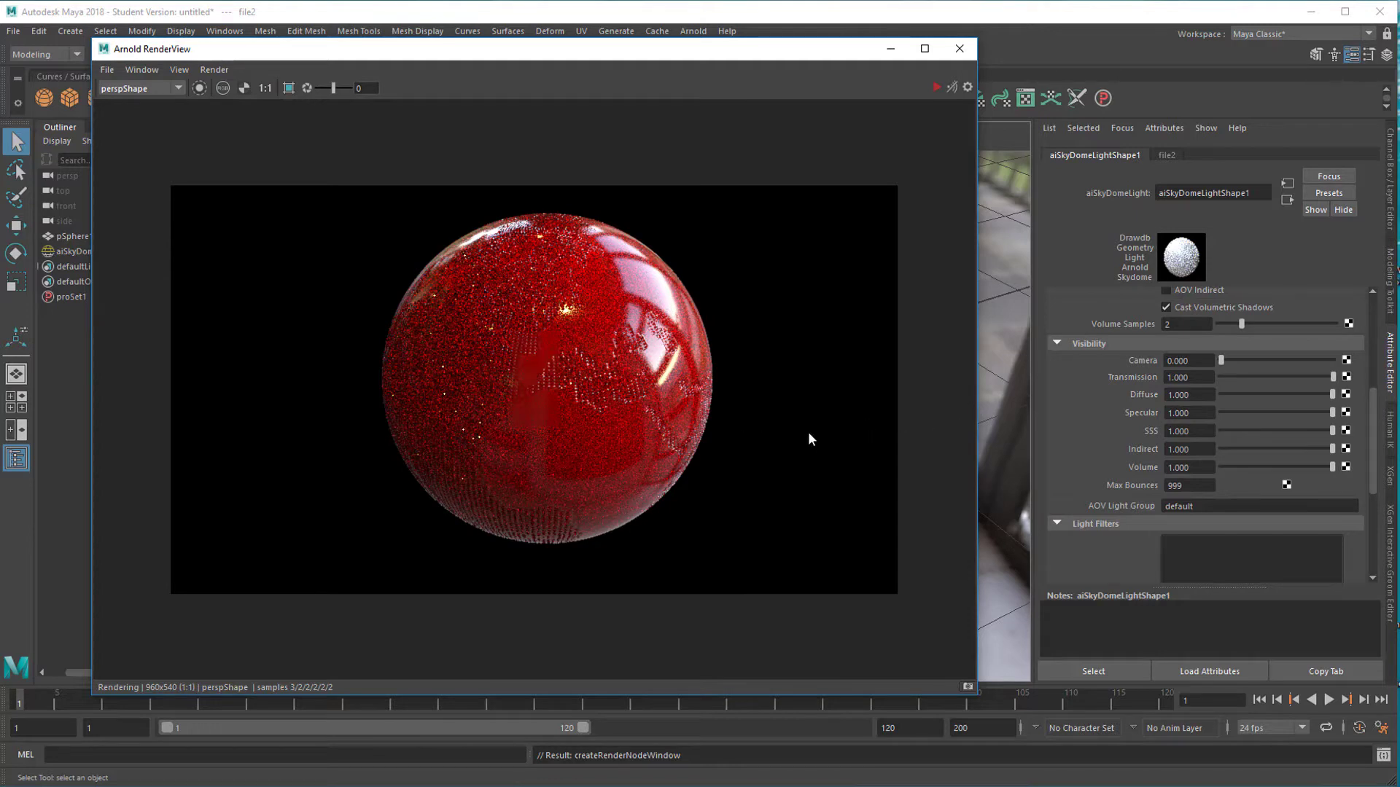
{"action": "mouse_move", "coordinate": [763, 431]}
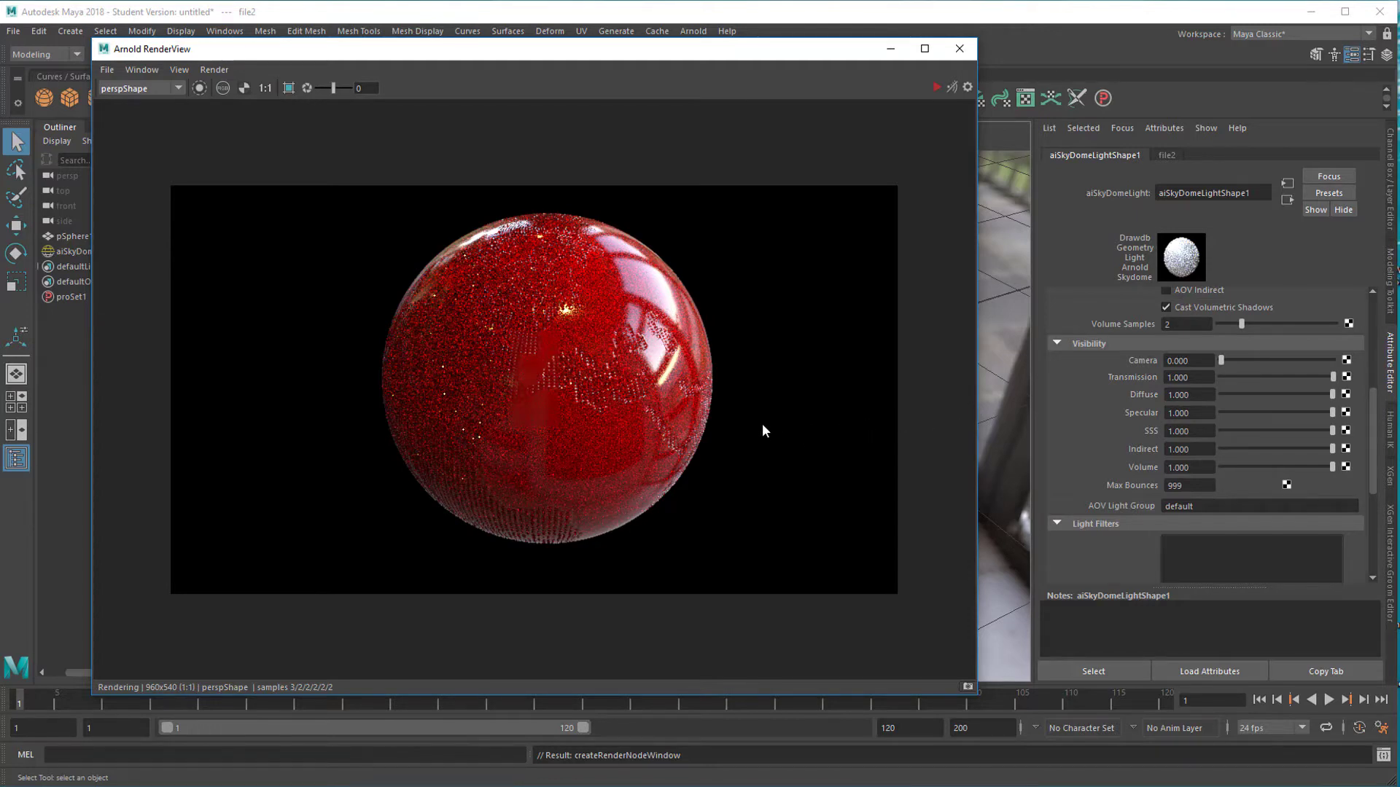
{"action": "mouse_move", "coordinate": [784, 421]}
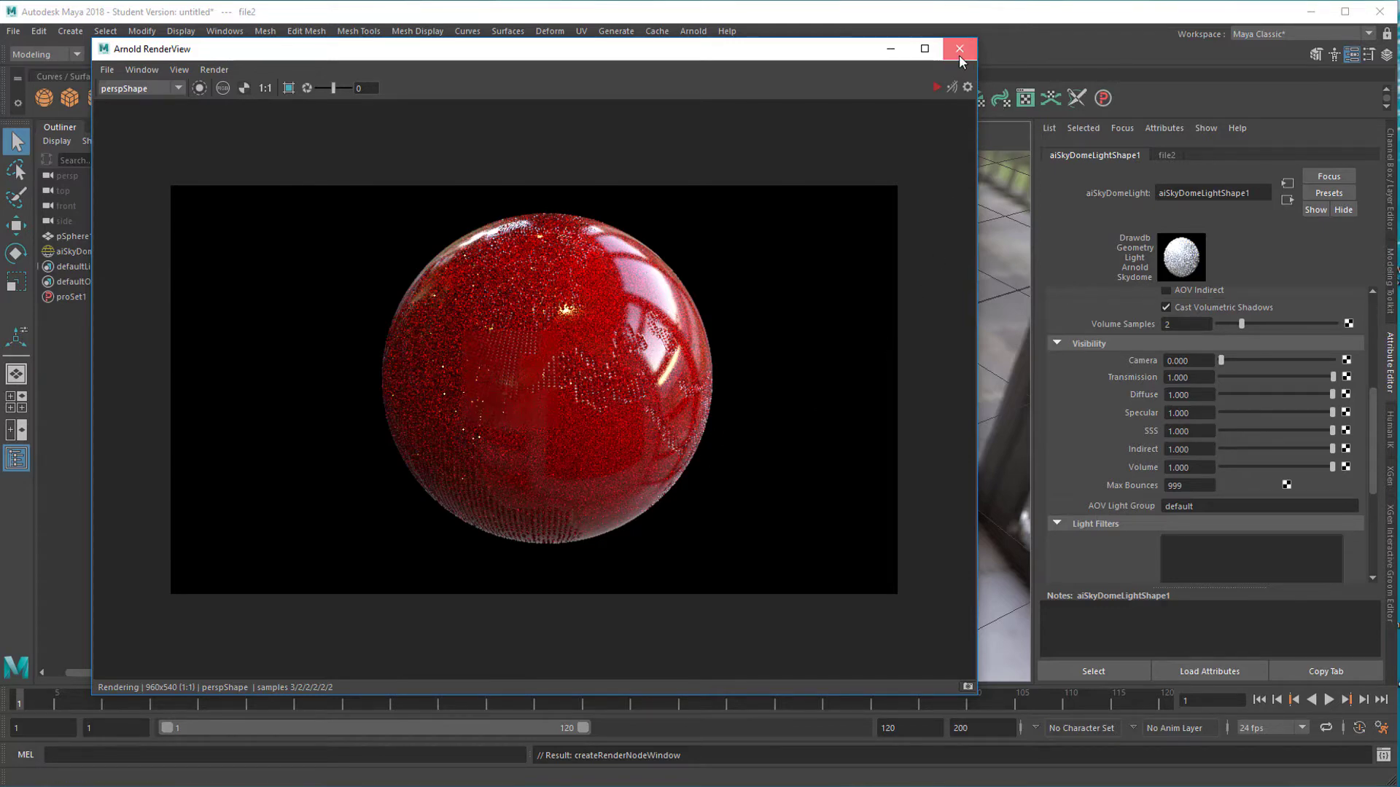
Apply a clay preset to aiStandardSurface1 and re-render with Arnold
{"action": "left_click", "coordinate": [959, 48]}
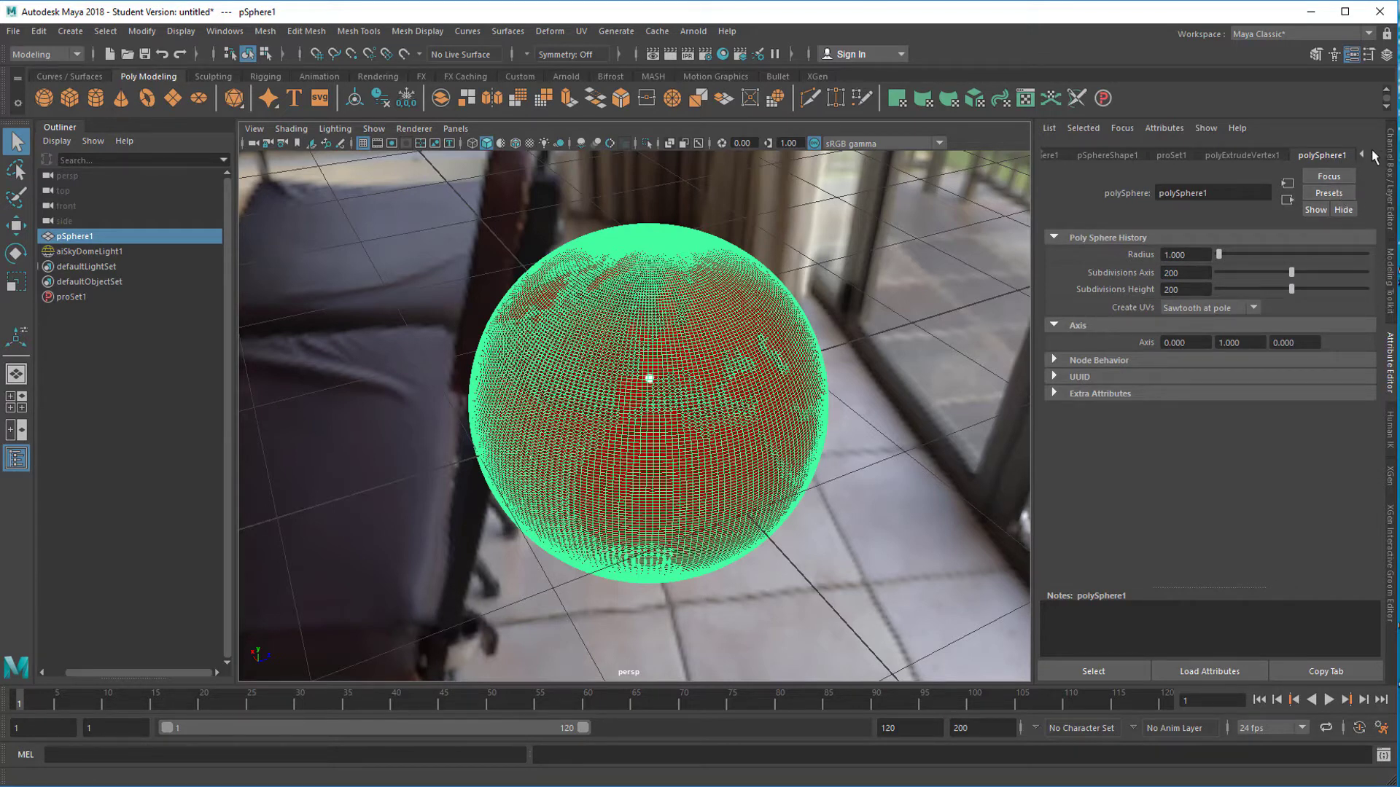
{"action": "left_click", "coordinate": [1381, 155]}
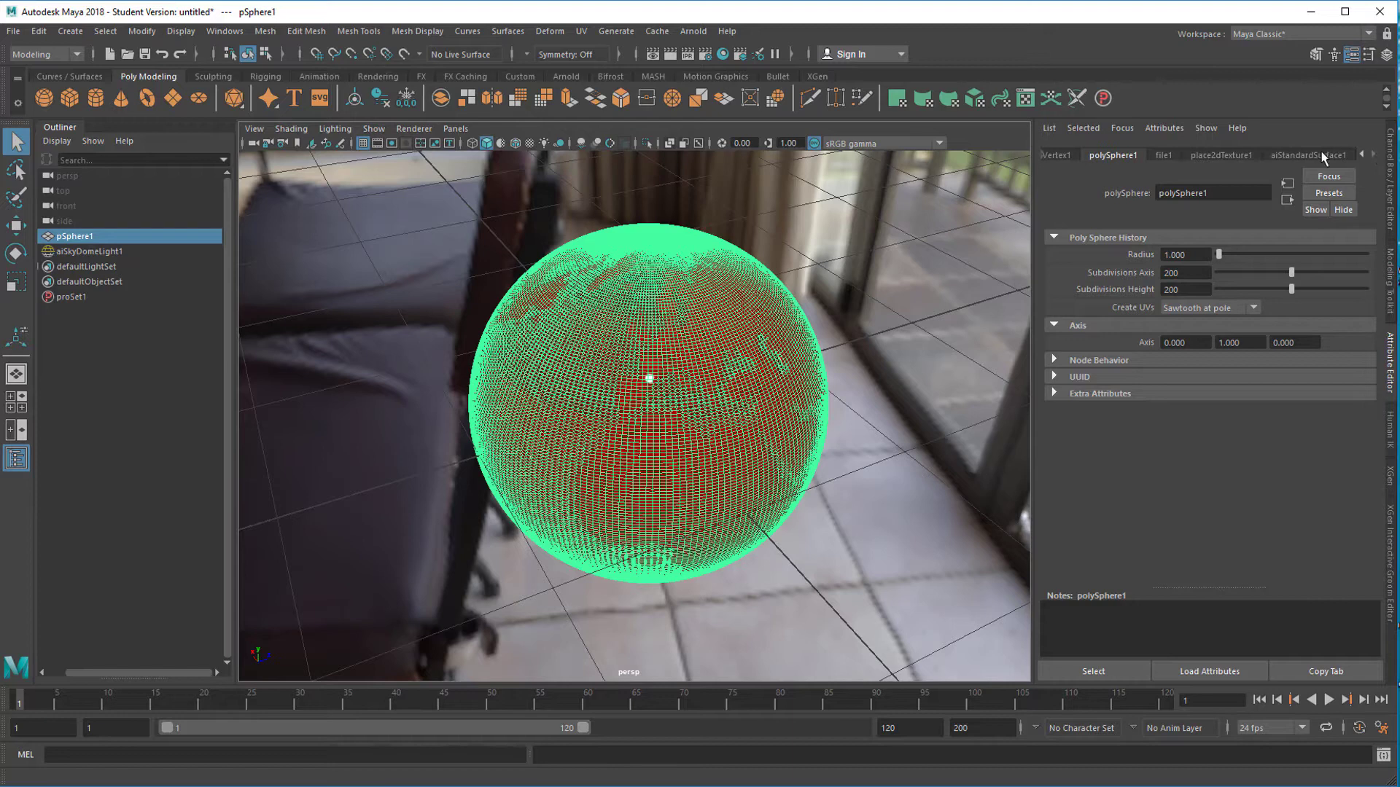
{"action": "left_click", "coordinate": [1308, 155]}
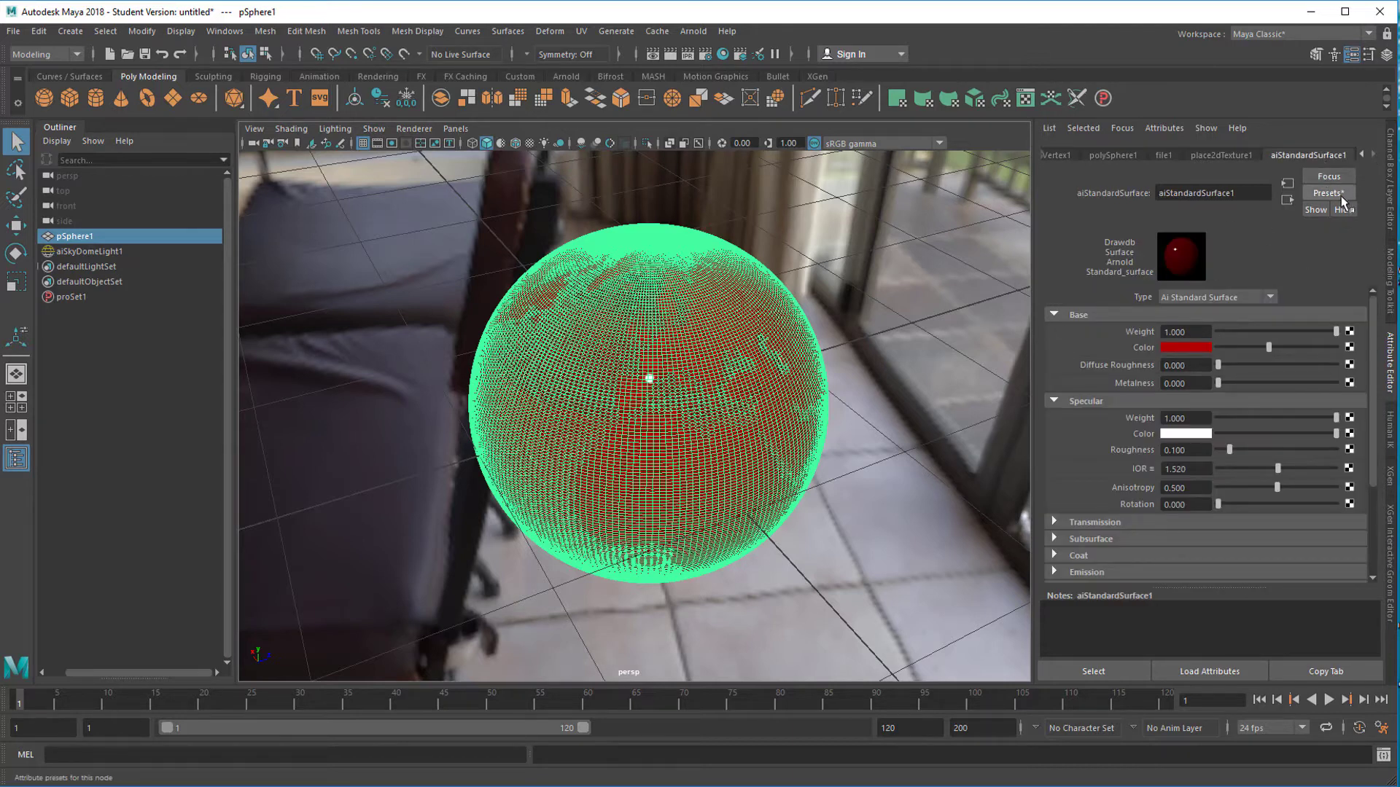
{"action": "left_click", "coordinate": [1329, 192]}
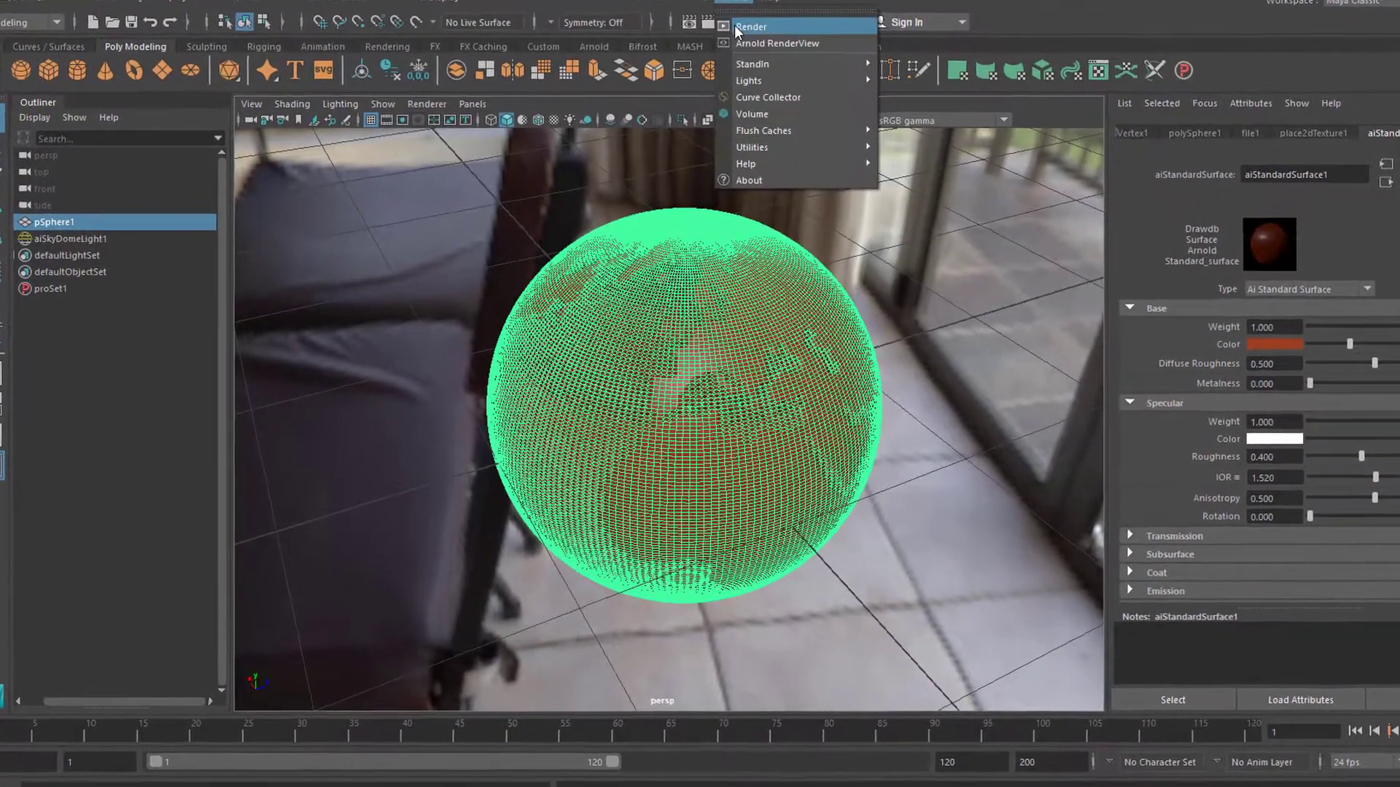
{"action": "left_click", "coordinate": [778, 43]}
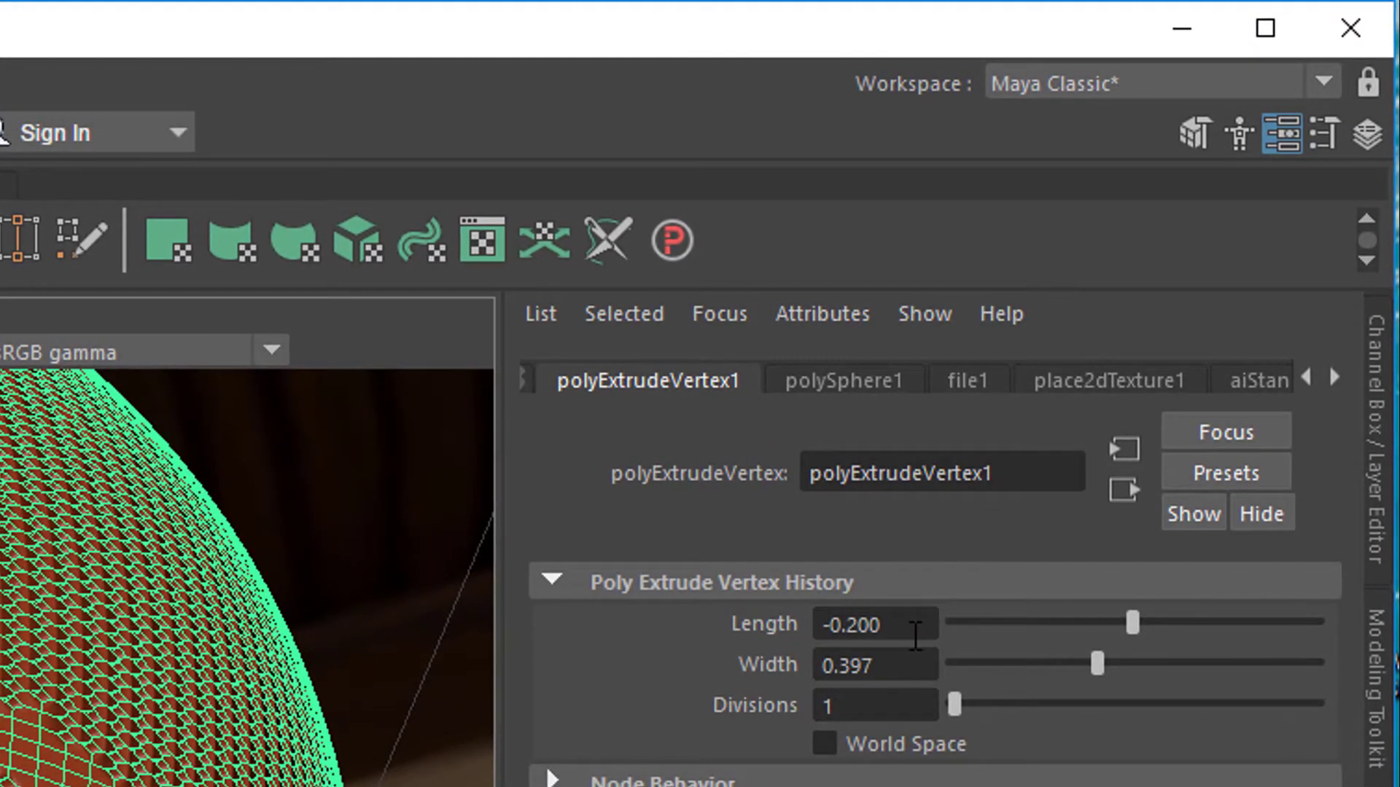
Replace the -0.2 extrusion Length with a positive value
{"action": "triple_click", "coordinate": [875, 623]}
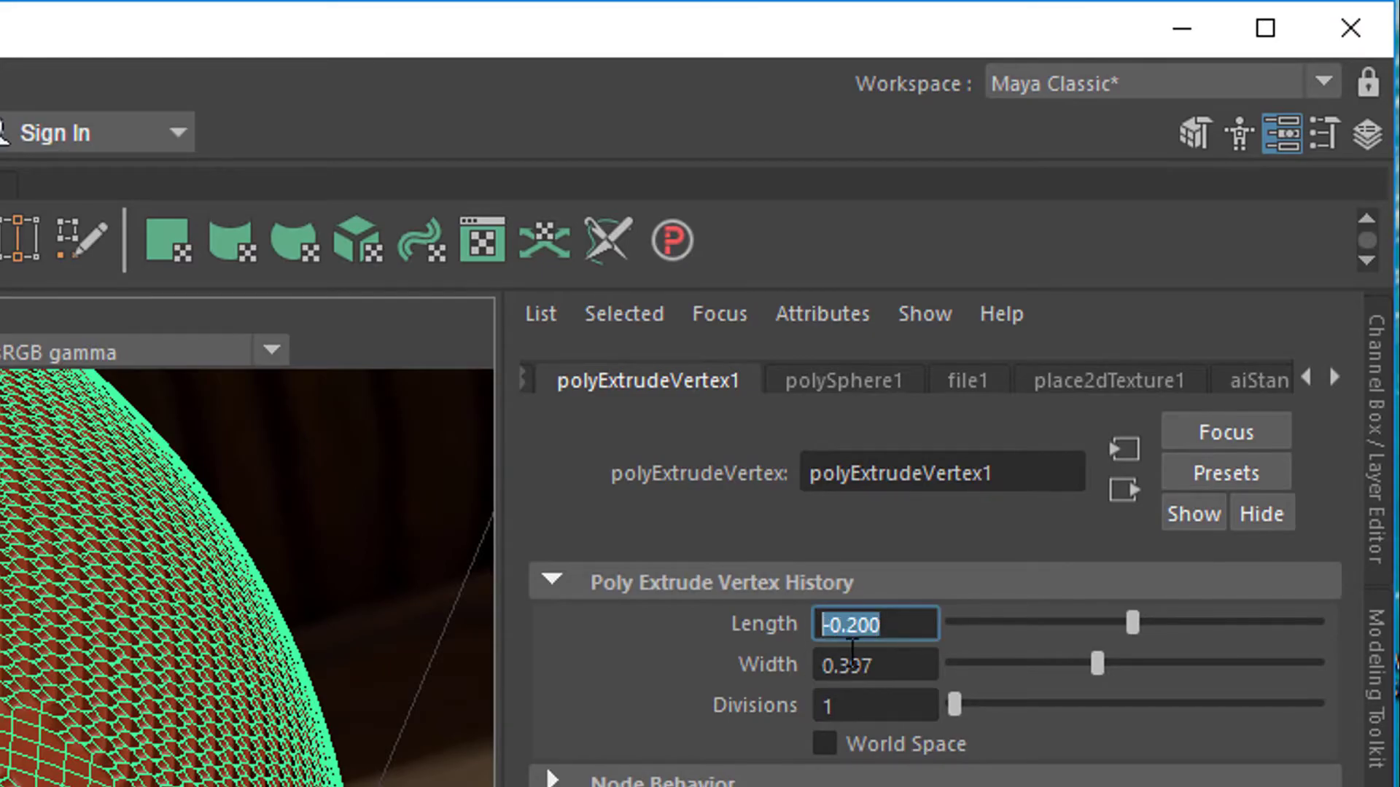
{"action": "type", "text": "0."}
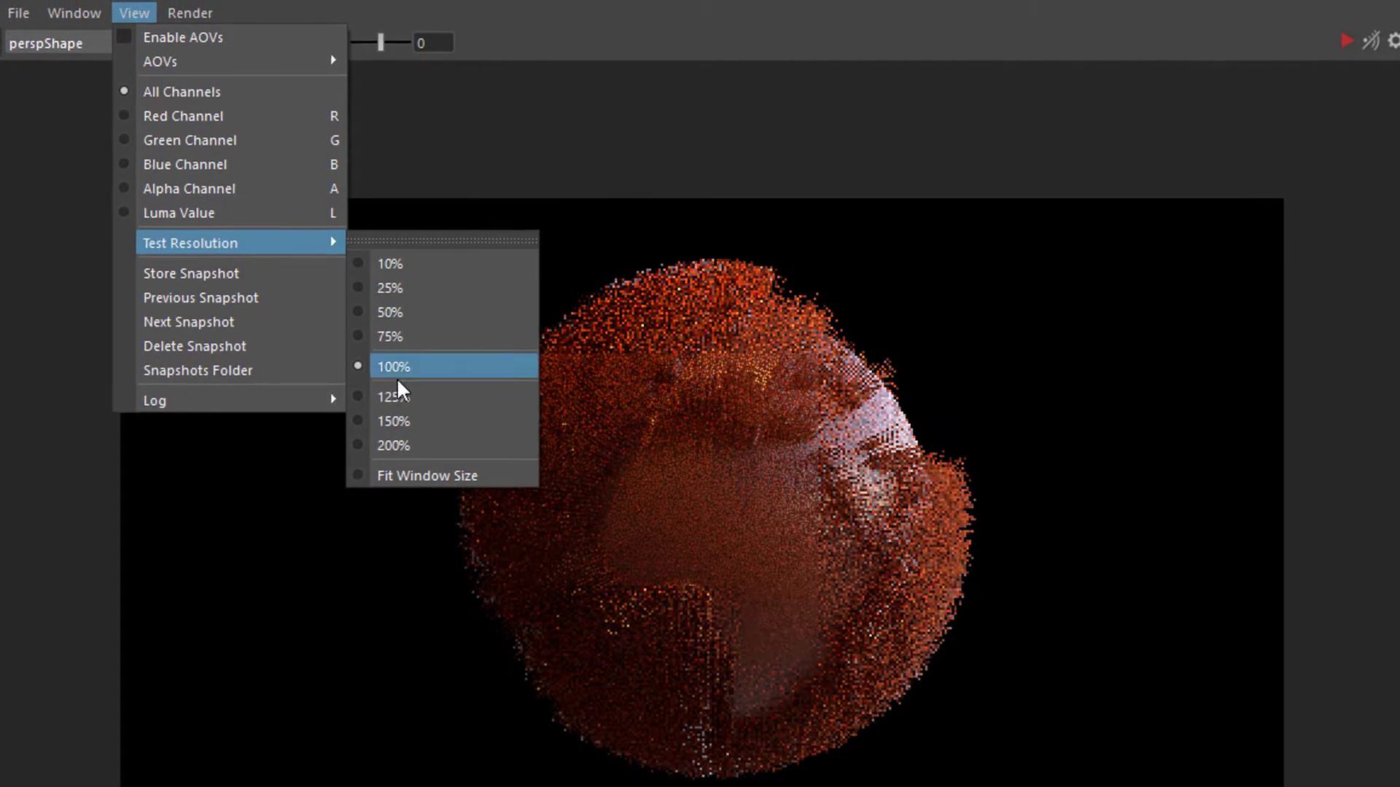
Lower the Arnold RenderView test resolution to preview the spiky clay globe faster
{"action": "left_click", "coordinate": [388, 366]}
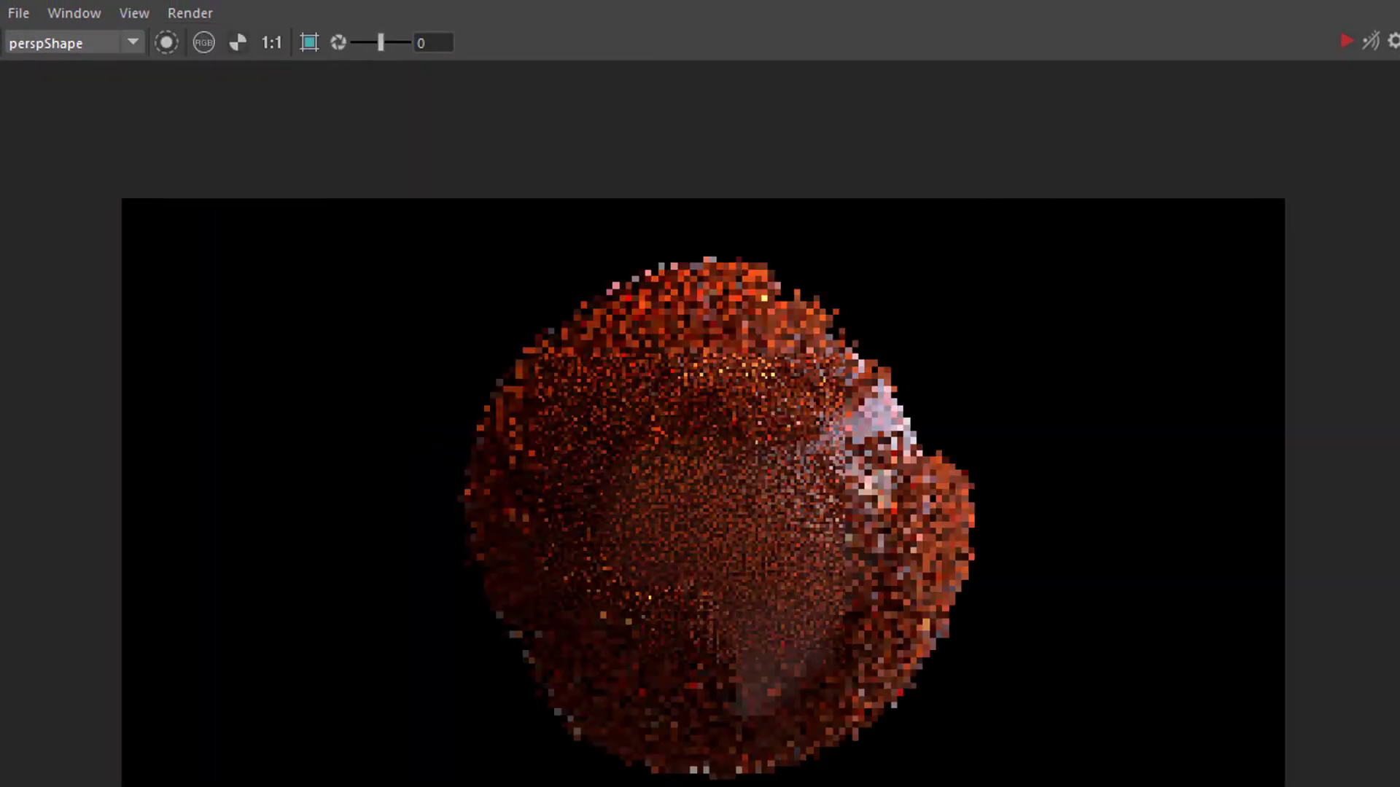
{"action": "left_click", "coordinate": [271, 43]}
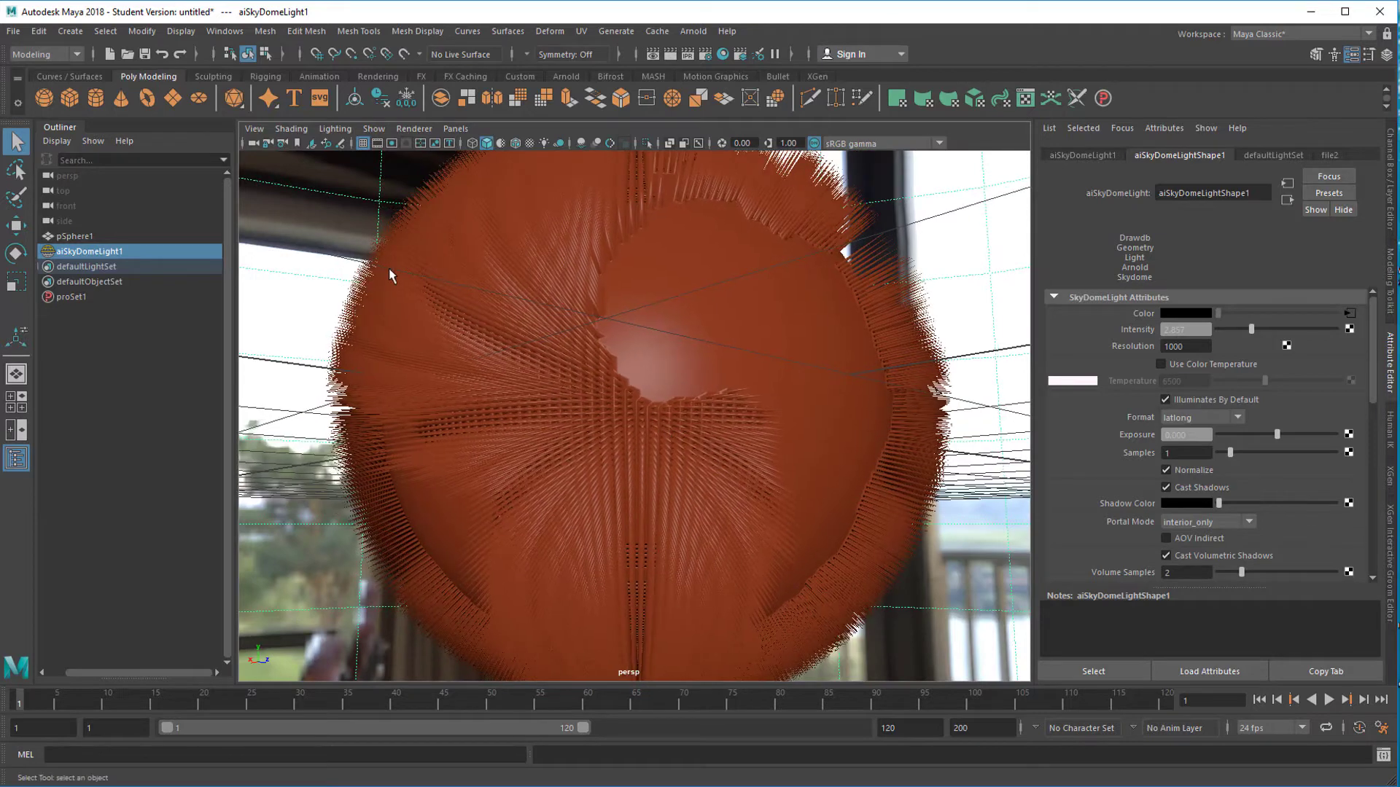
{"action": "mouse_move", "coordinate": [181, 98]}
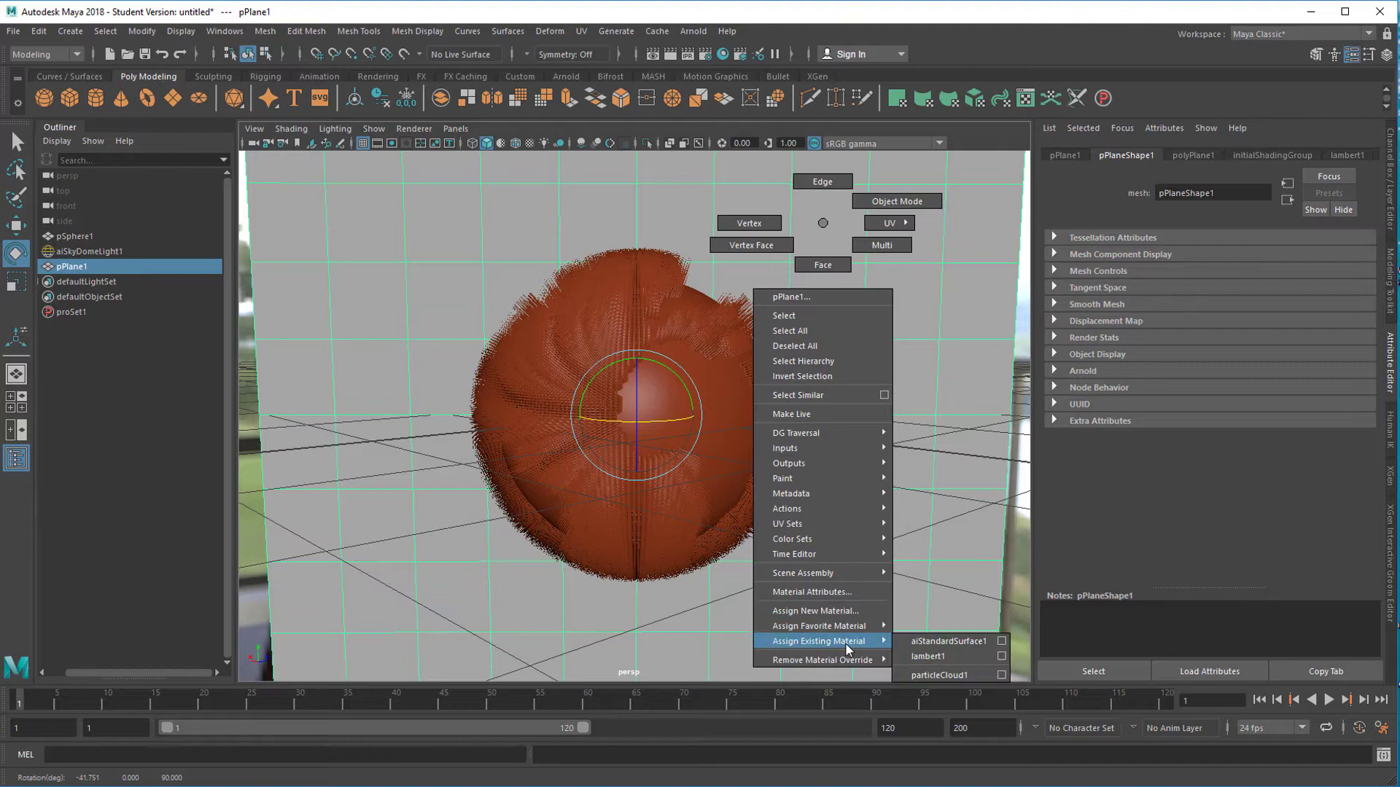
{"action": "mouse_move", "coordinate": [948, 641]}
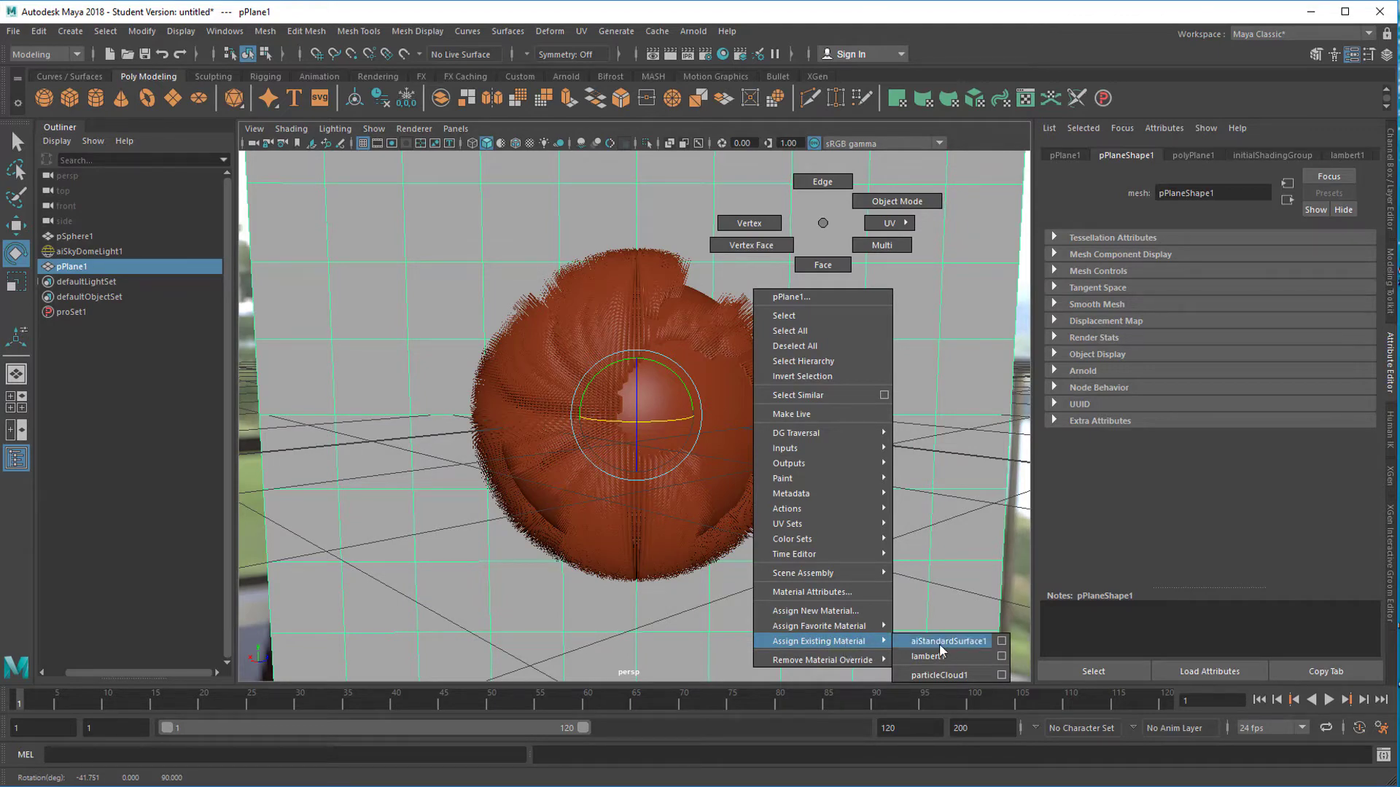
Assign the existing aiStandardSurface1 clay material to backdrop plane pPlane1
{"action": "left_click", "coordinate": [947, 641]}
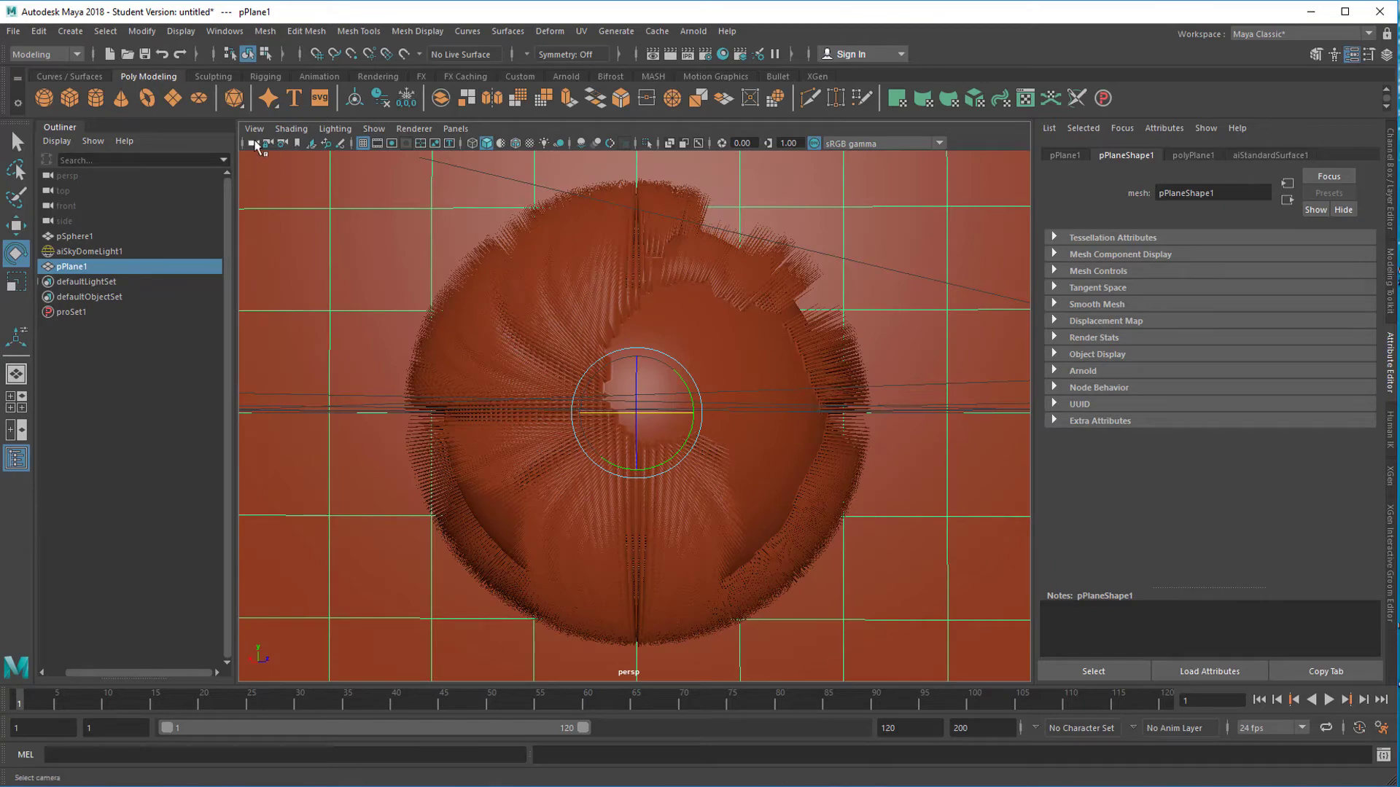
Turn on the viewport Resolution Gate to frame the 960 × 540 render area
{"action": "left_click", "coordinate": [253, 127]}
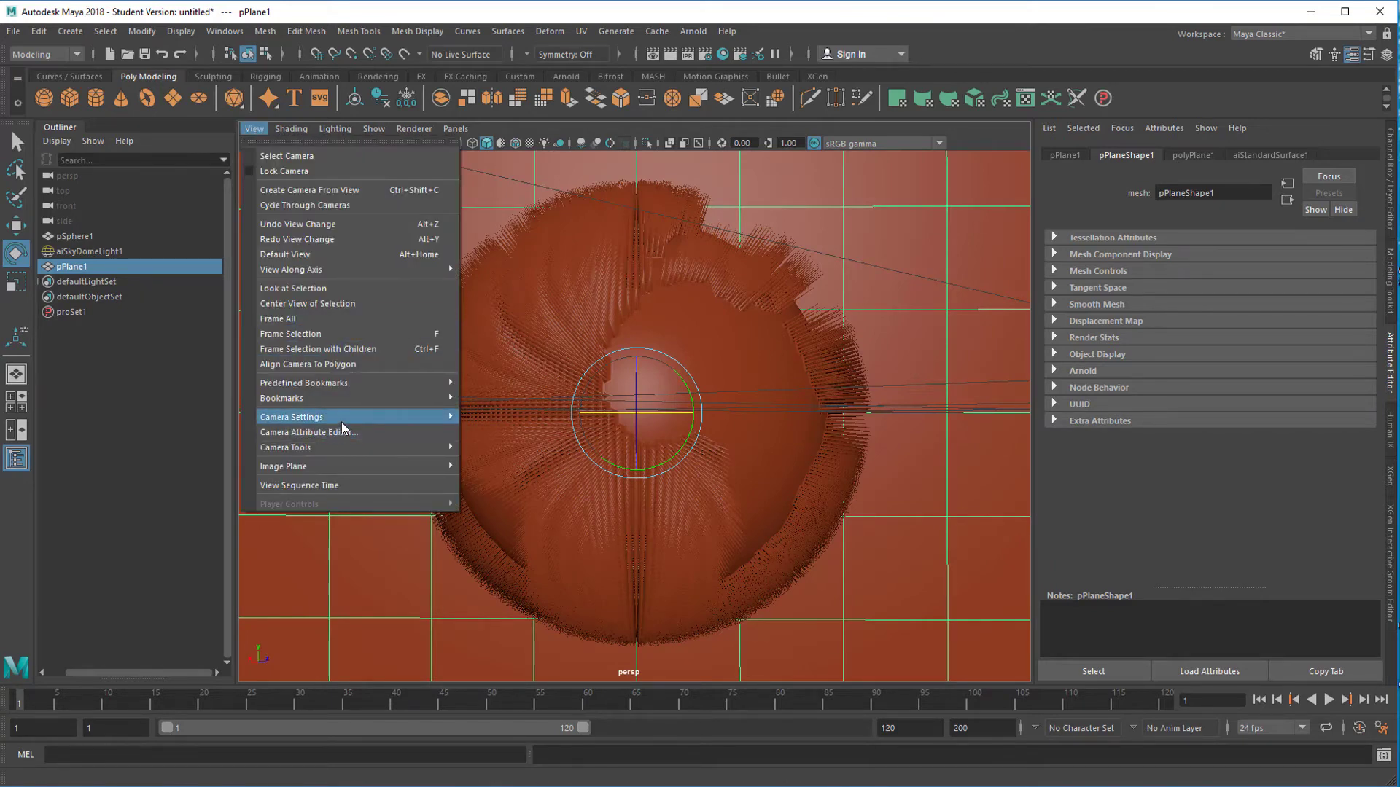
{"action": "left_click", "coordinate": [291, 417]}
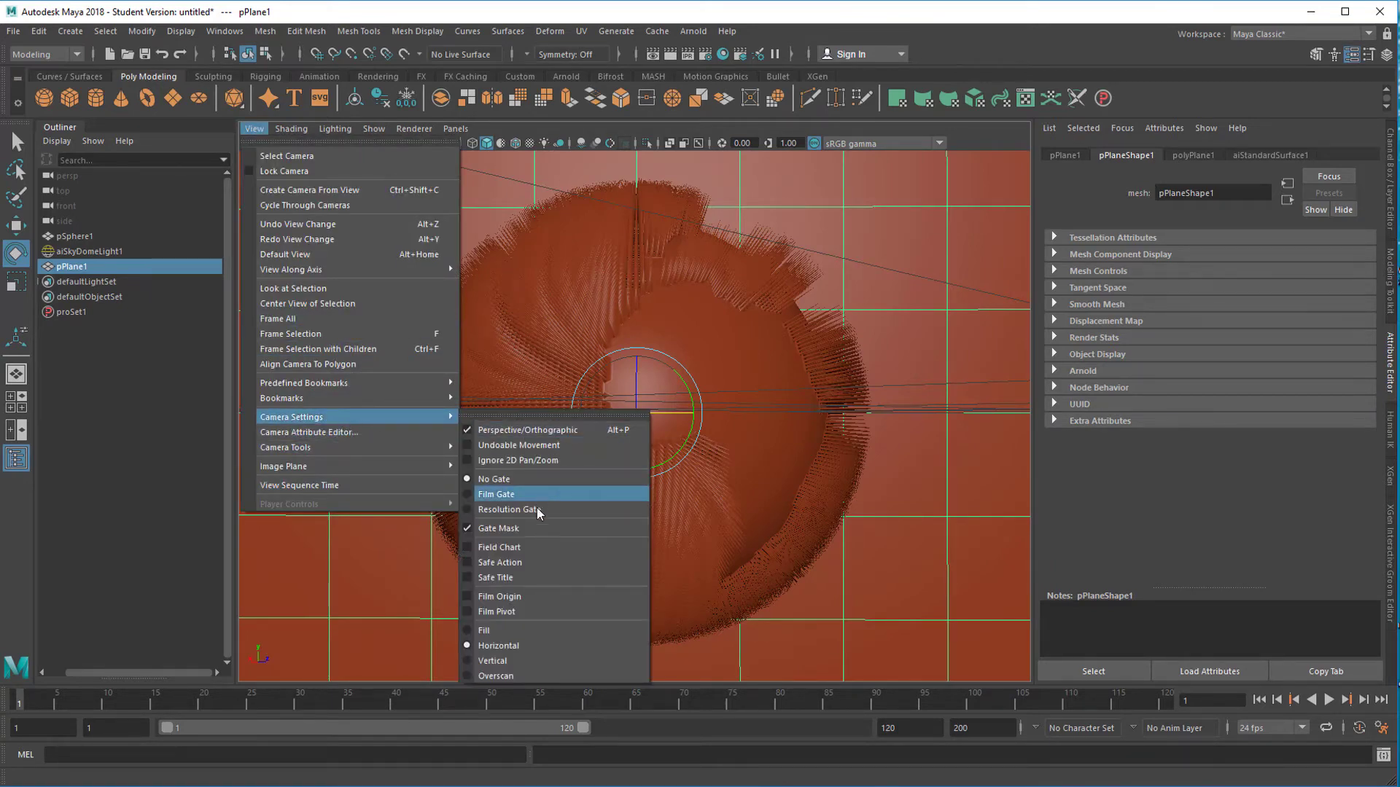
{"action": "left_click", "coordinate": [509, 509]}
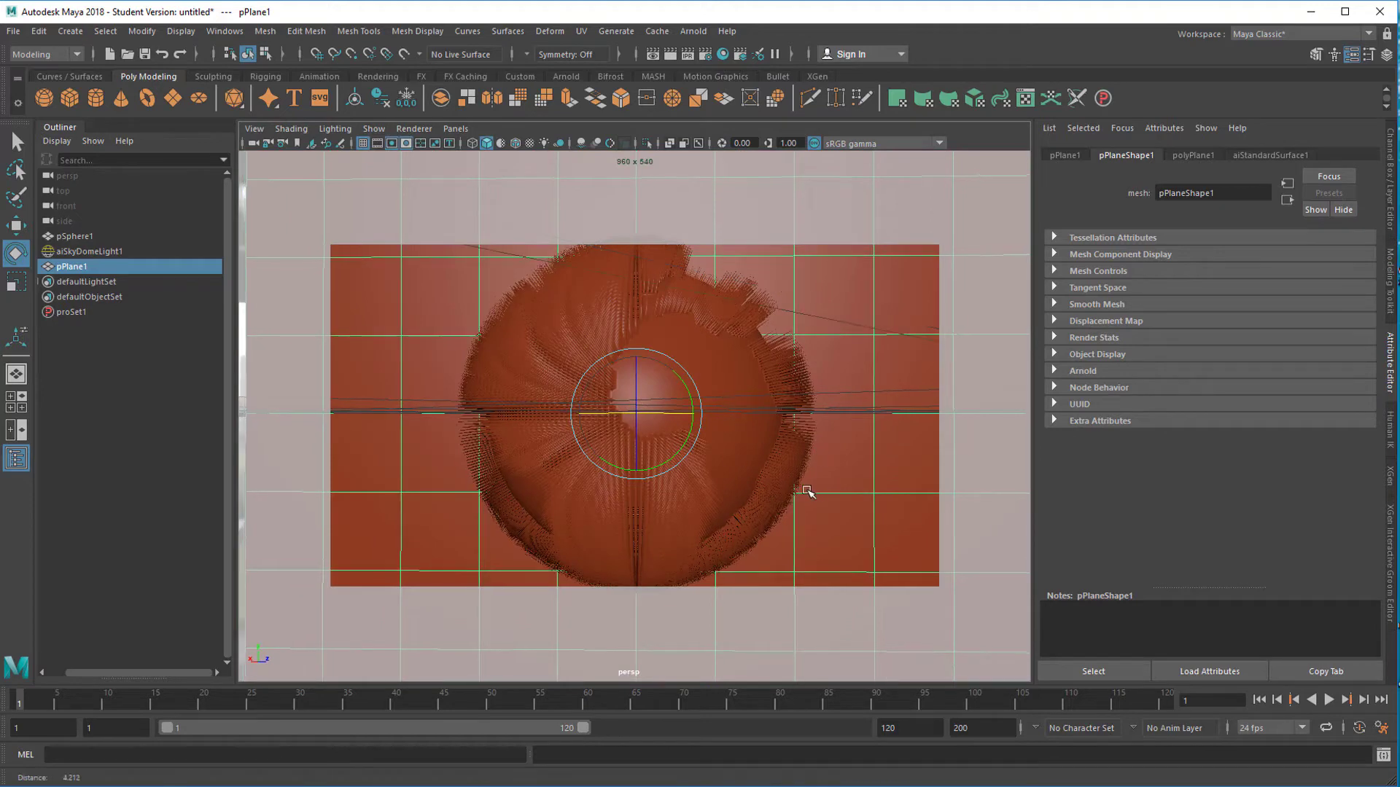